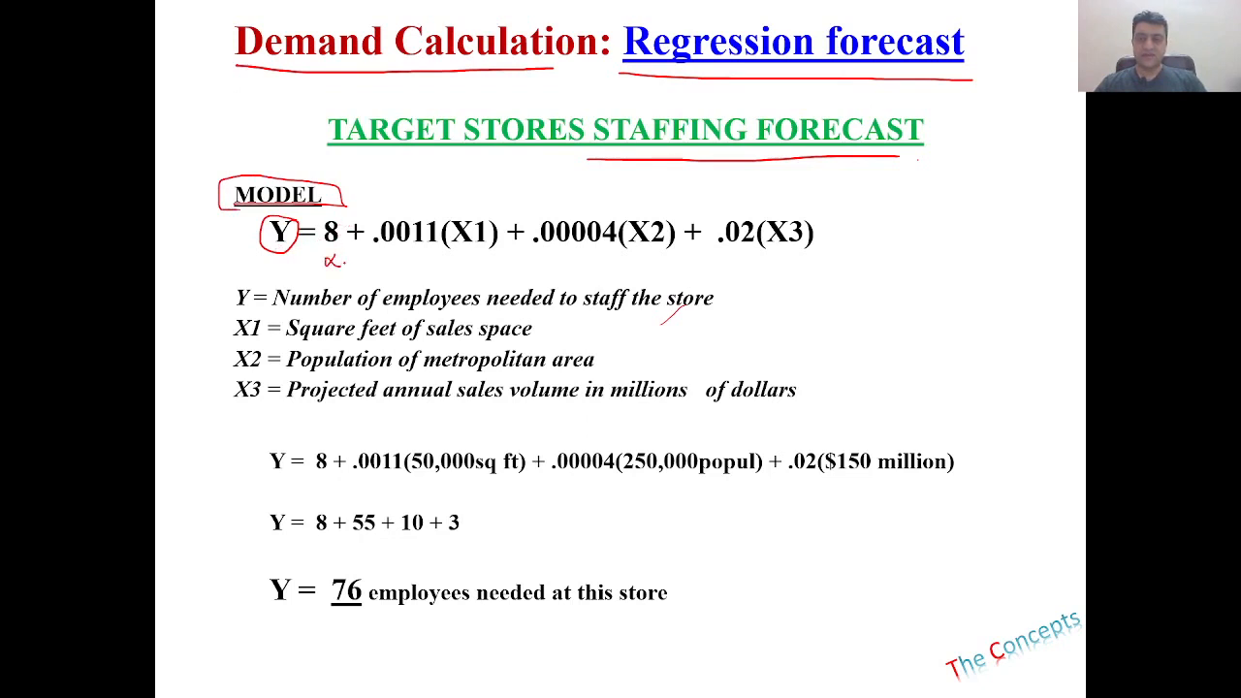
{"action": "mouse_move", "coordinate": [359, 268]}
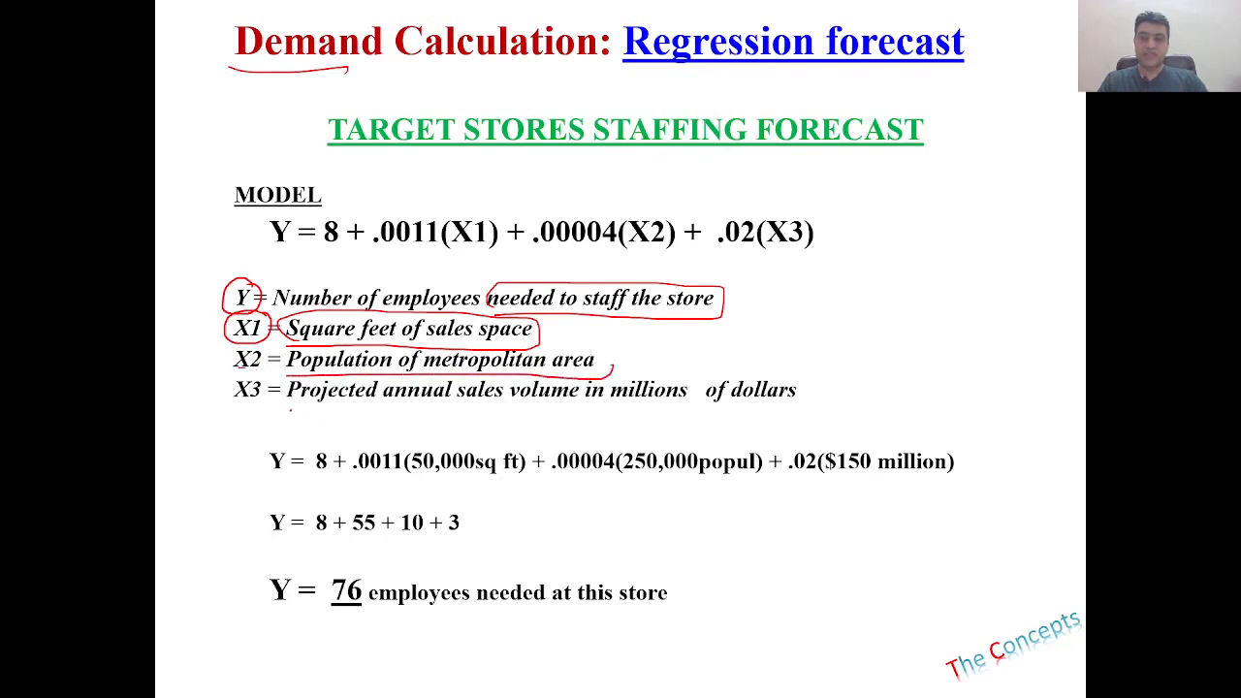
Step: Switch from the regression slide to the Excel target stores staffing forecast worksheet
{"action": "left_click_drag", "start_coordinate": [286, 414], "coordinate": [679, 419]}
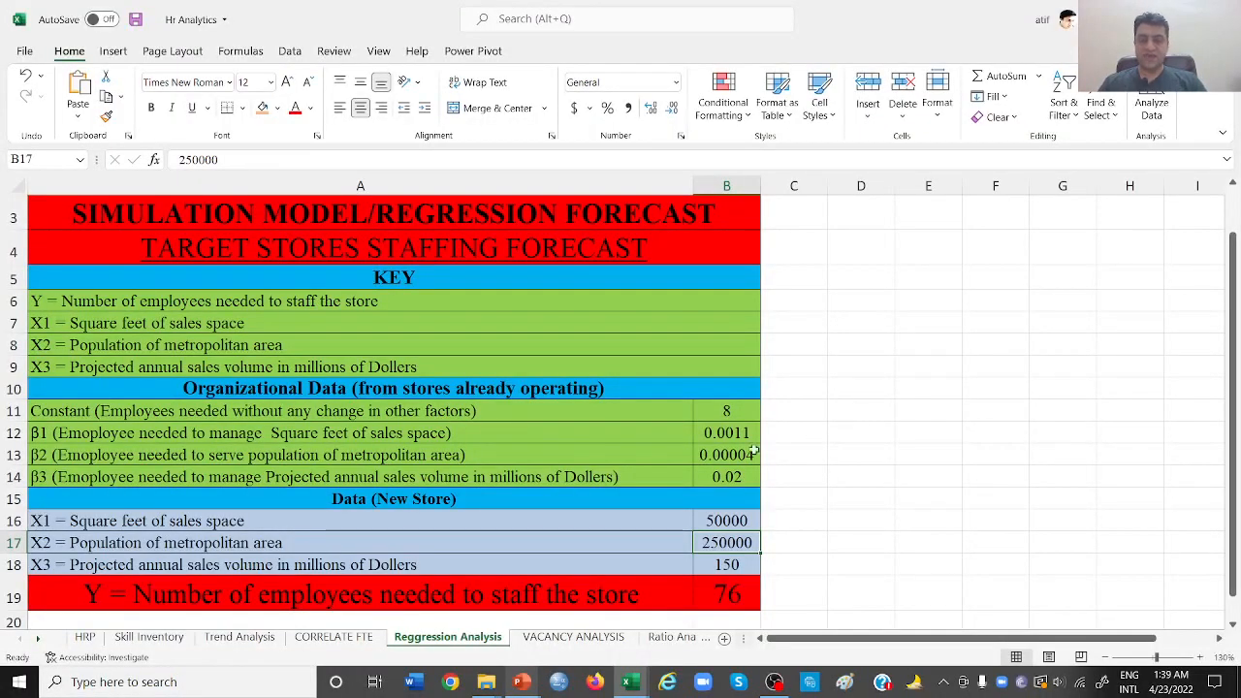
{"action": "left_click", "coordinate": [726, 593]}
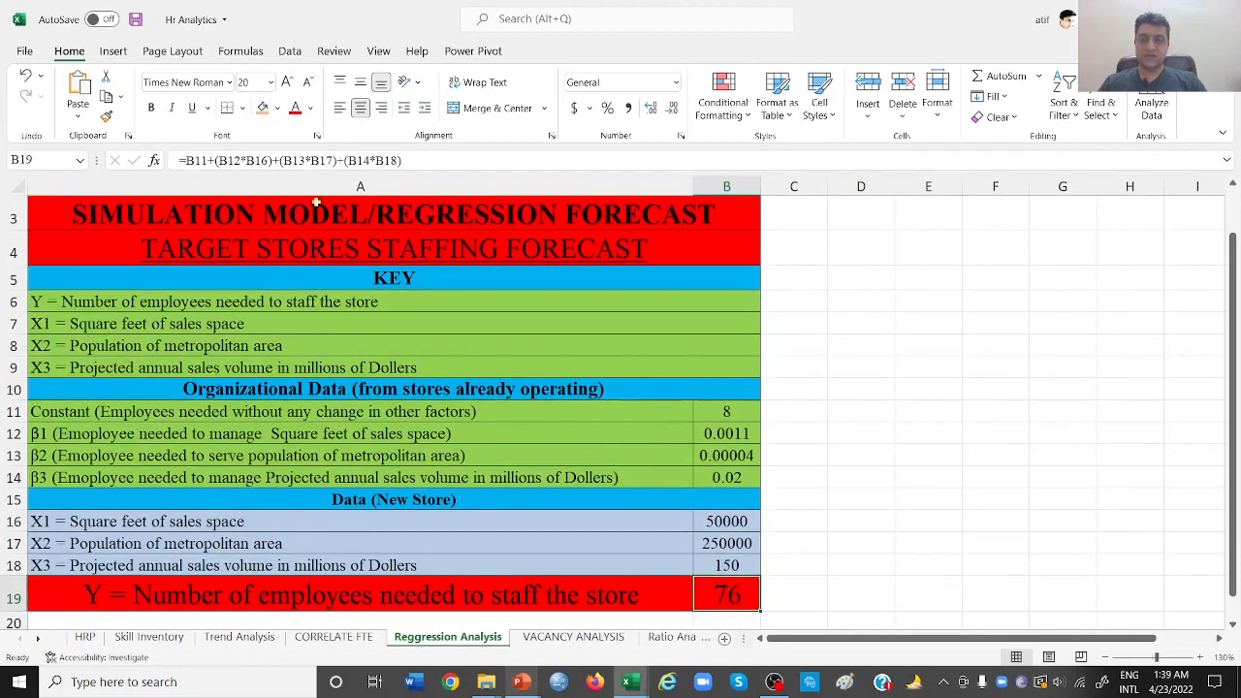
{"action": "left_click", "coordinate": [793, 411]}
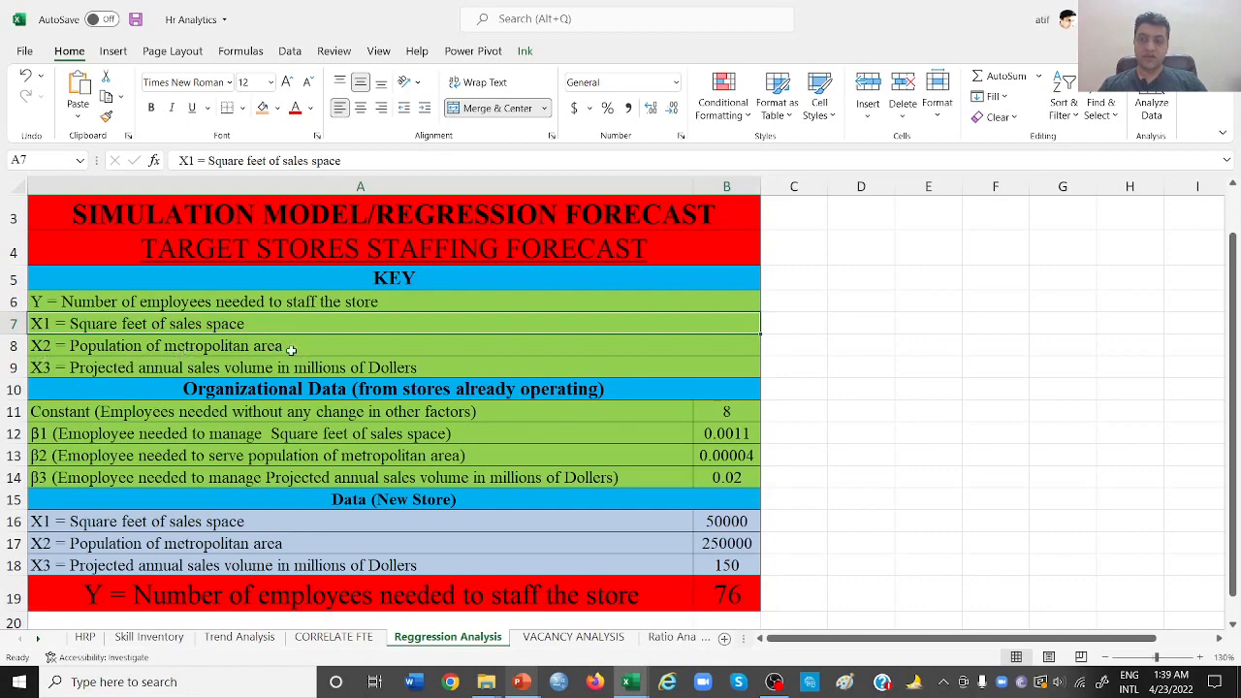
{"action": "mouse_move", "coordinate": [208, 376]}
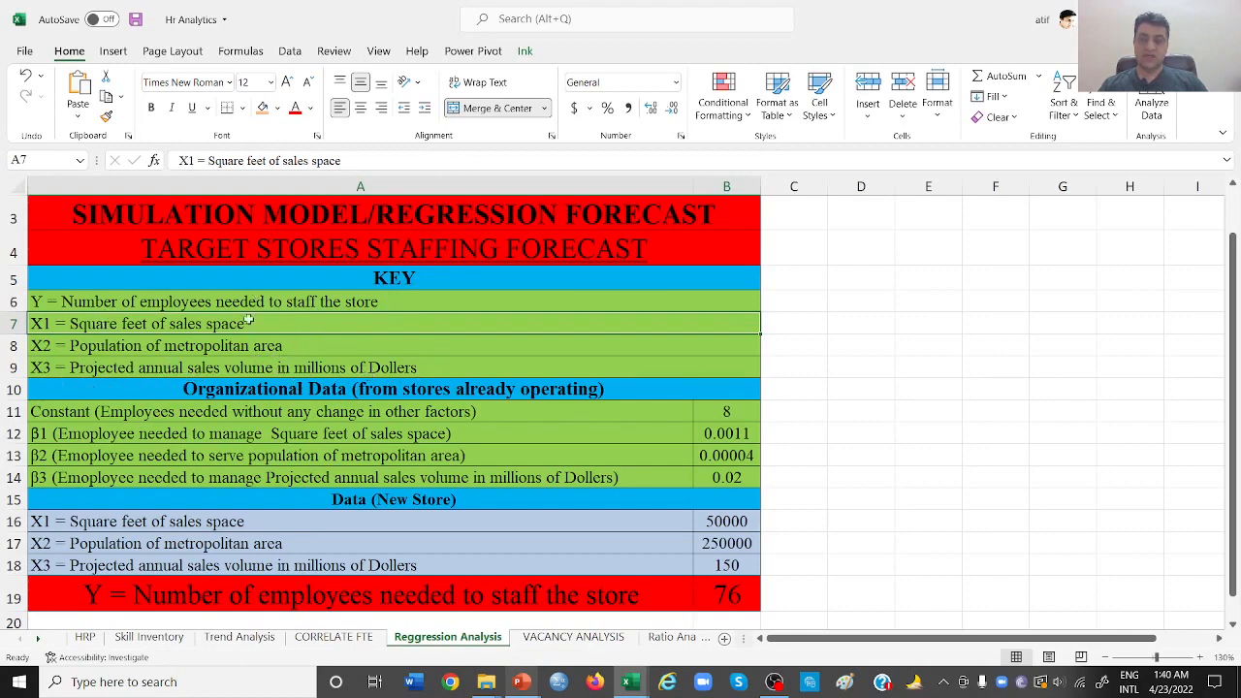
{"action": "mouse_move", "coordinate": [308, 322]}
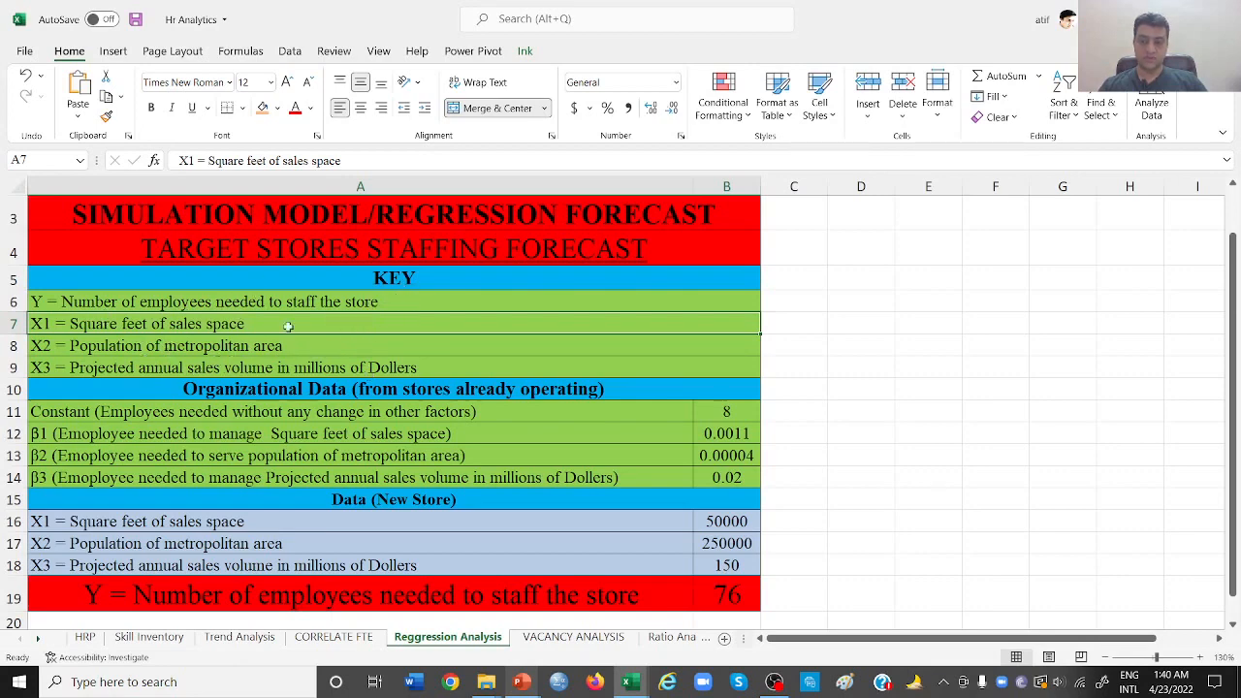
{"action": "mouse_move", "coordinate": [284, 313]}
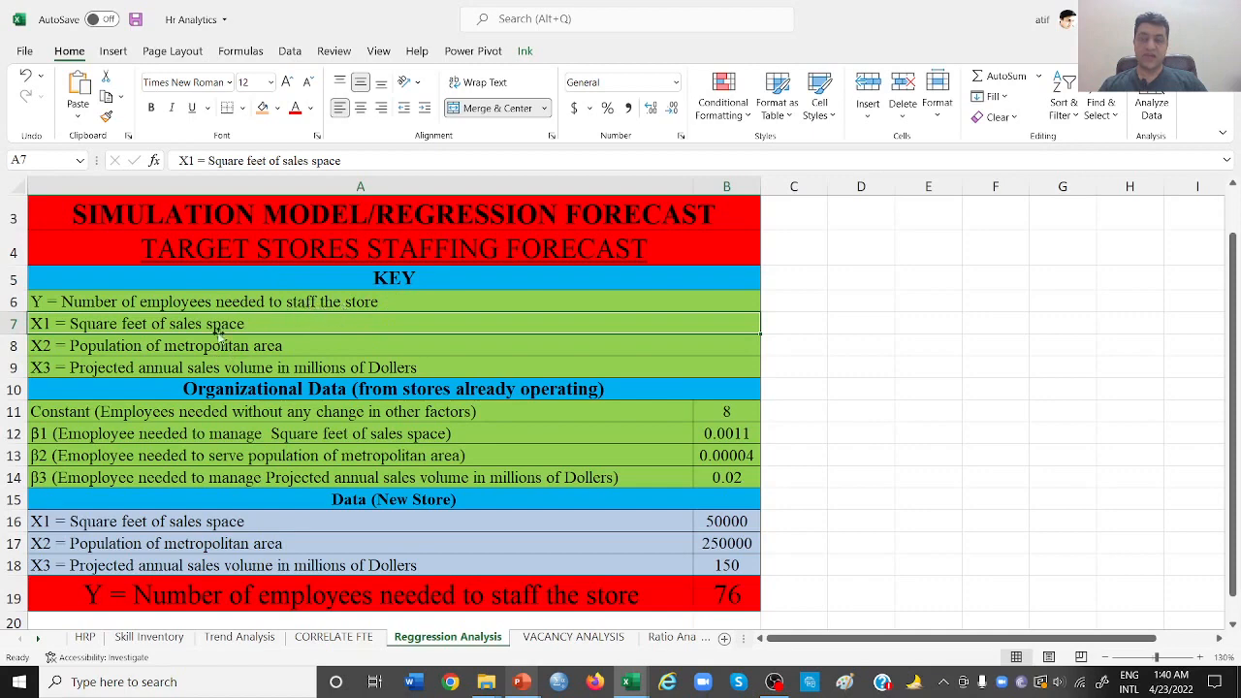
{"action": "mouse_move", "coordinate": [169, 542]}
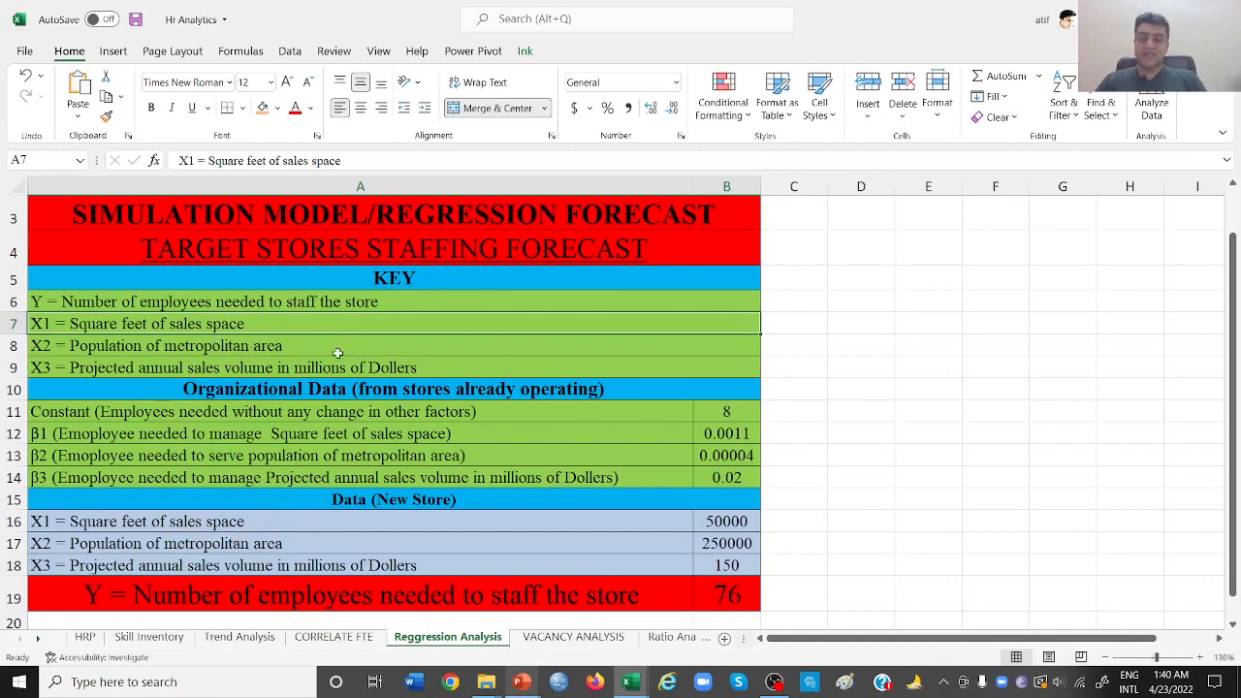
{"action": "mouse_move", "coordinate": [381, 405]}
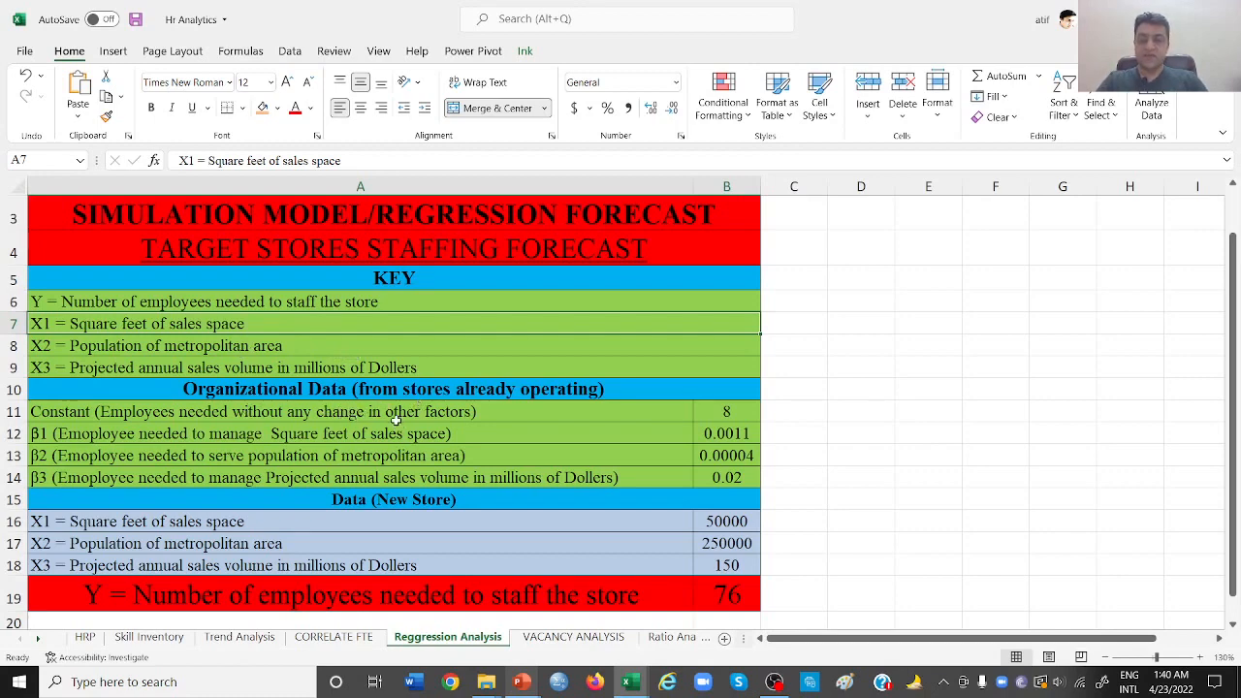
{"action": "mouse_move", "coordinate": [449, 443]}
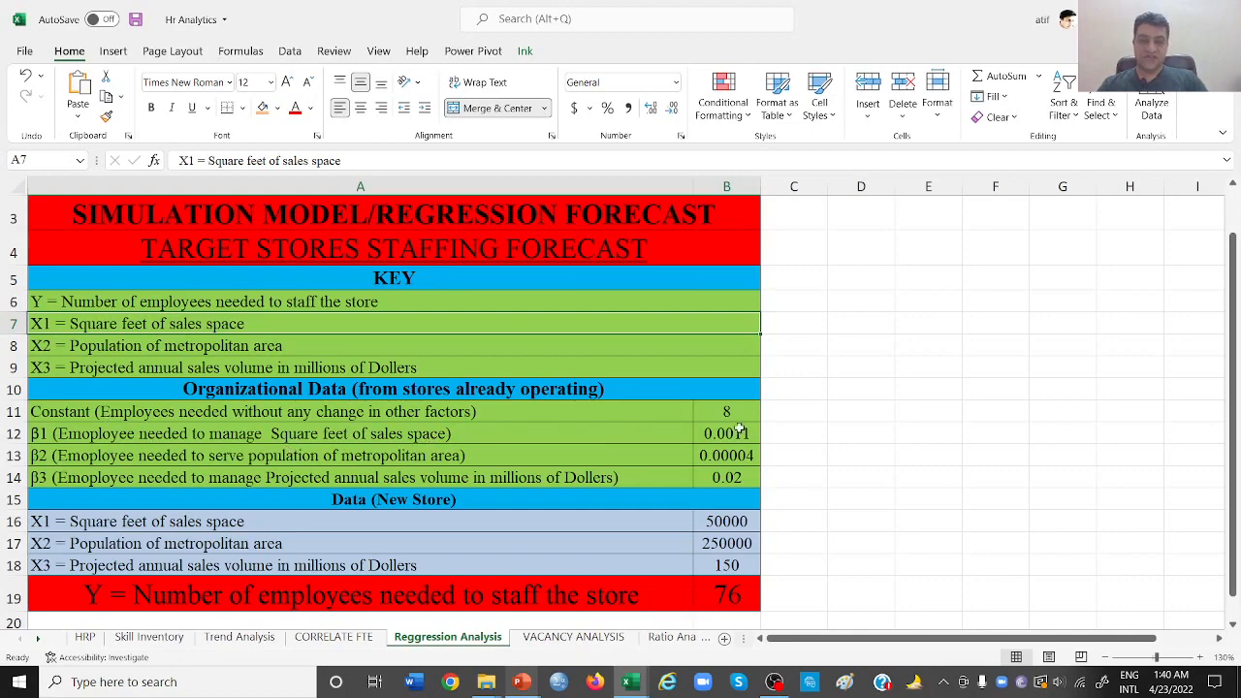
{"action": "left_click", "coordinate": [726, 411]}
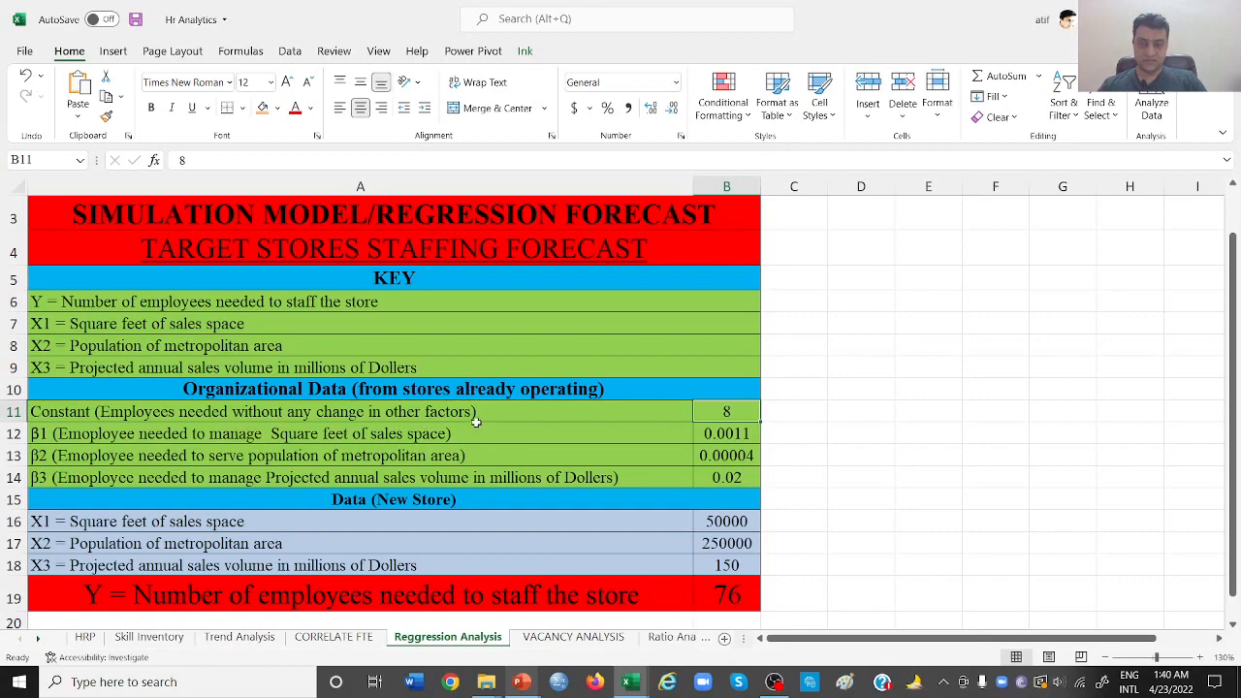
{"action": "mouse_move", "coordinate": [401, 463]}
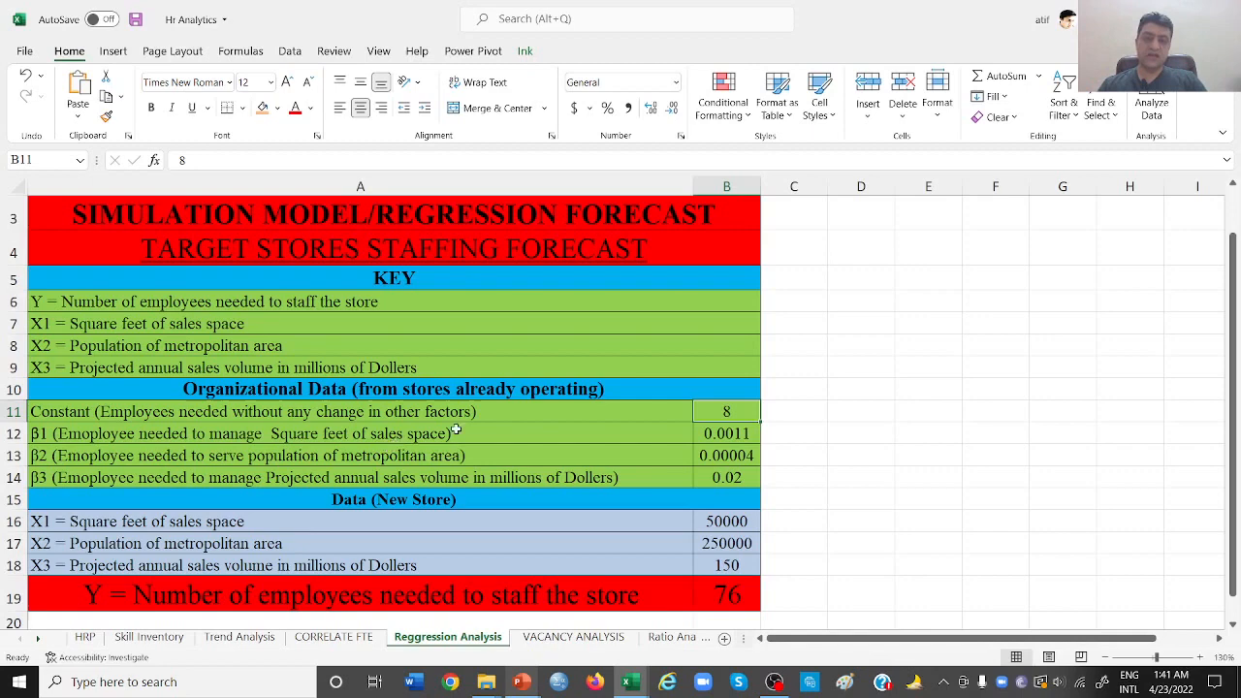
{"action": "left_click", "coordinate": [726, 434]}
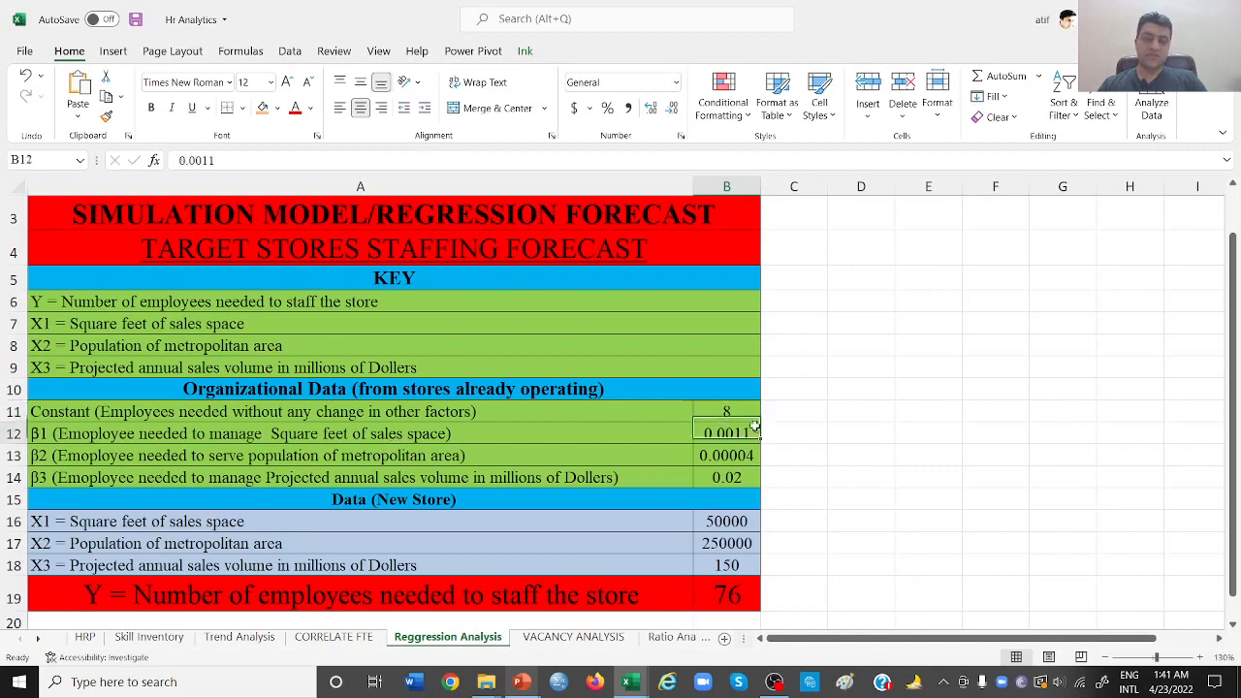
{"action": "left_click", "coordinate": [726, 411]}
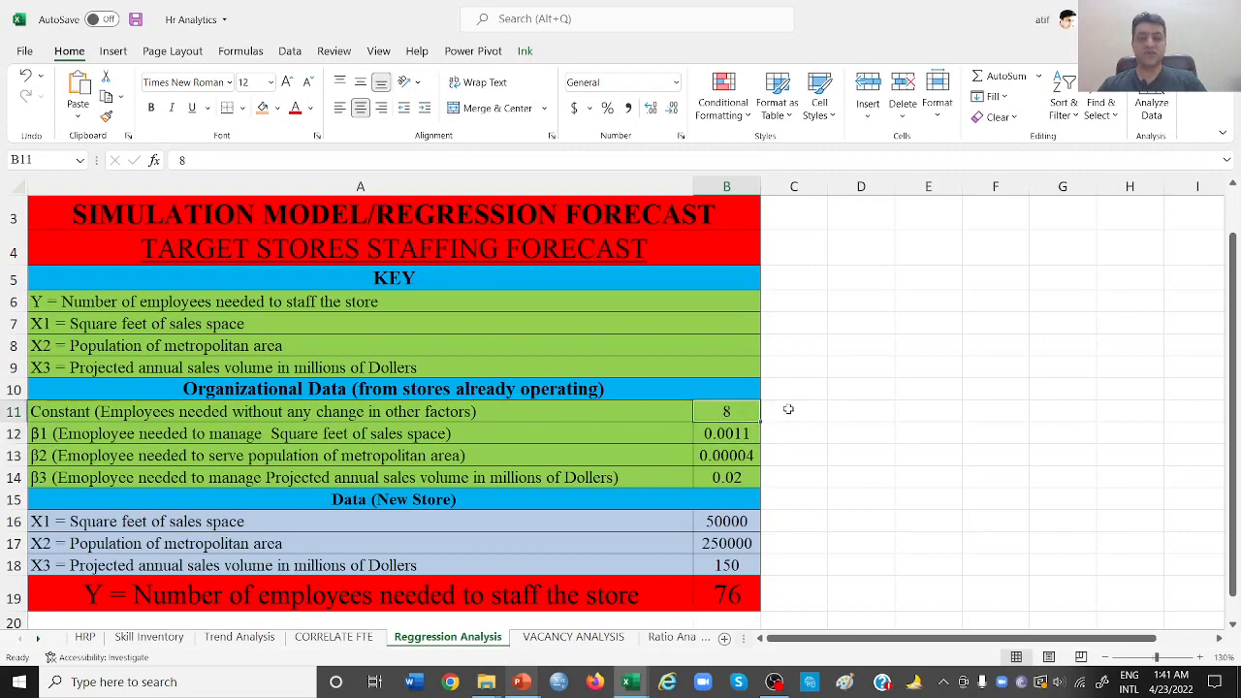
{"action": "mouse_move", "coordinate": [782, 422]}
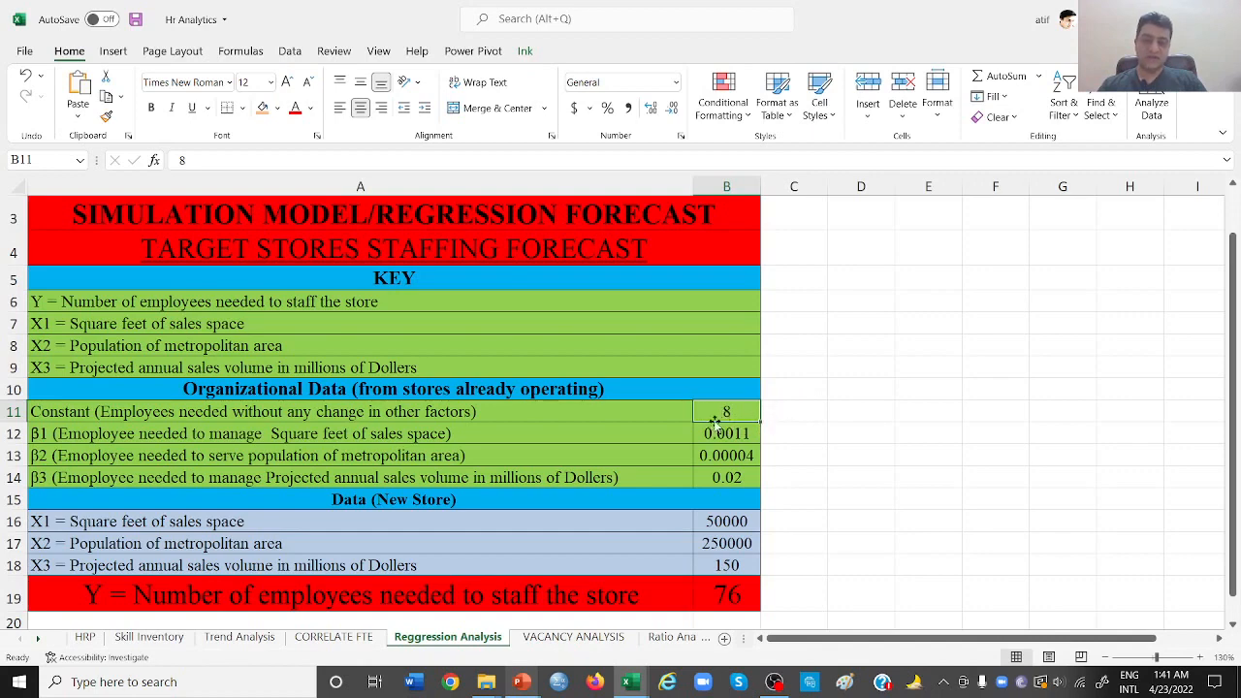
{"action": "mouse_move", "coordinate": [632, 415]}
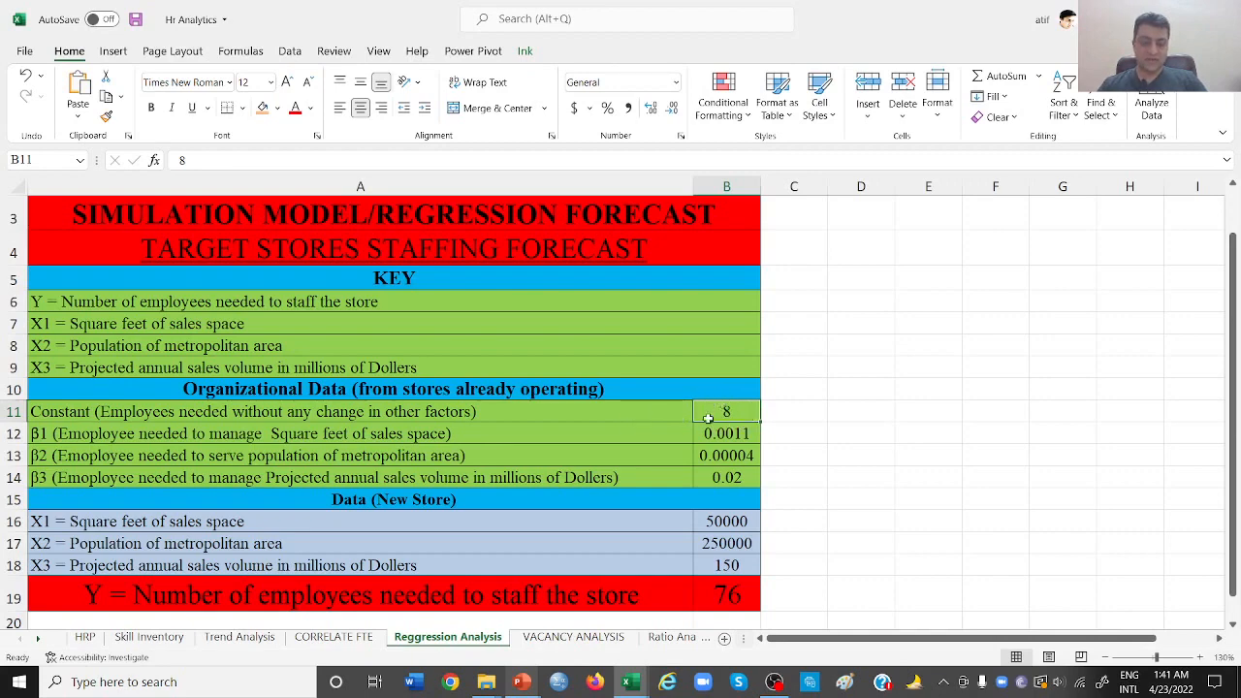
{"action": "mouse_move", "coordinate": [764, 421]}
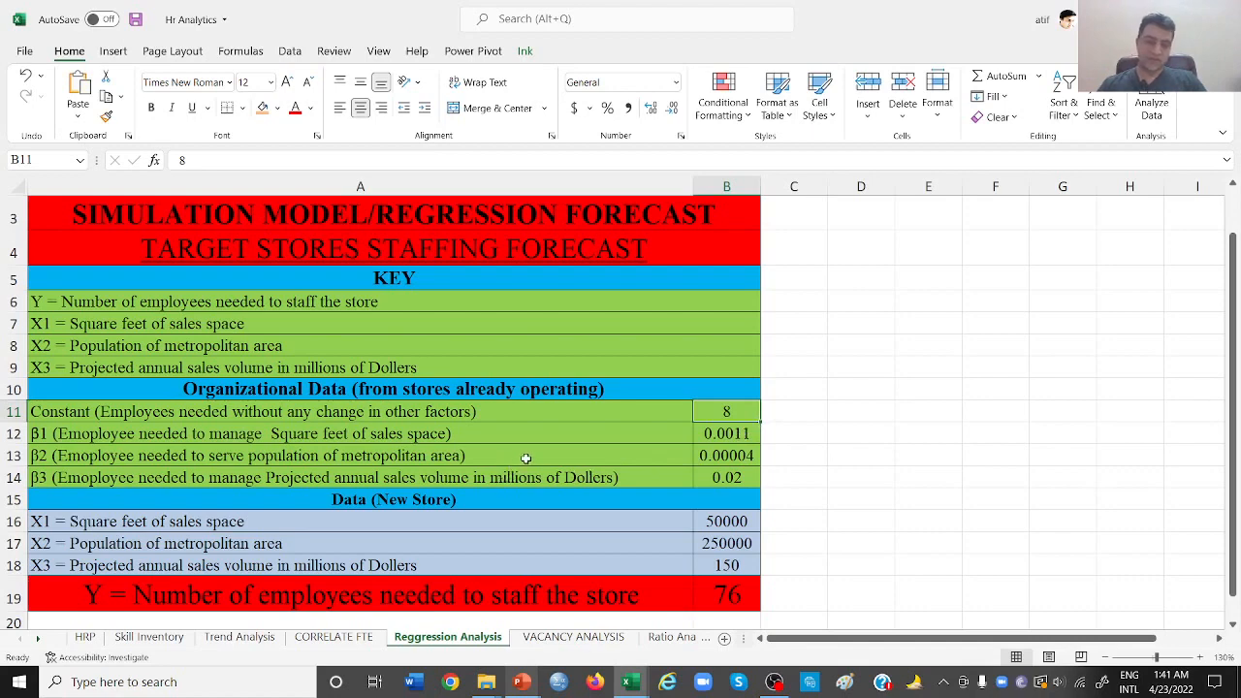
{"action": "mouse_move", "coordinate": [781, 436]}
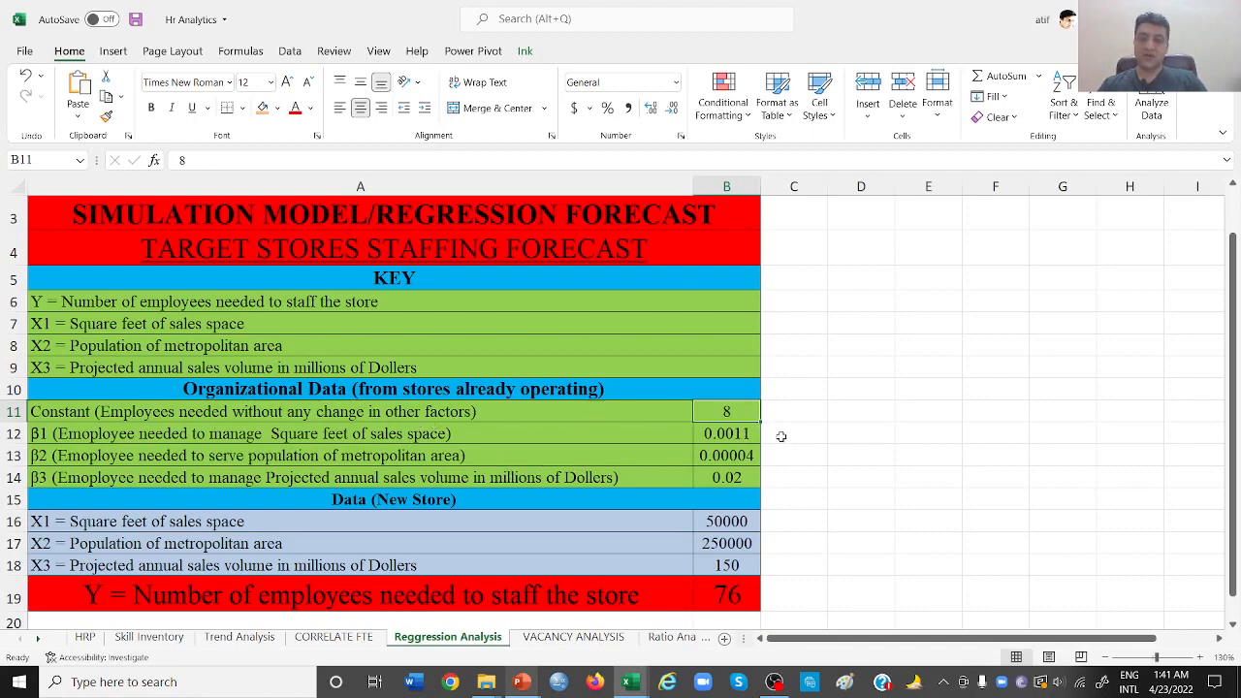
{"action": "left_click", "coordinate": [793, 411]}
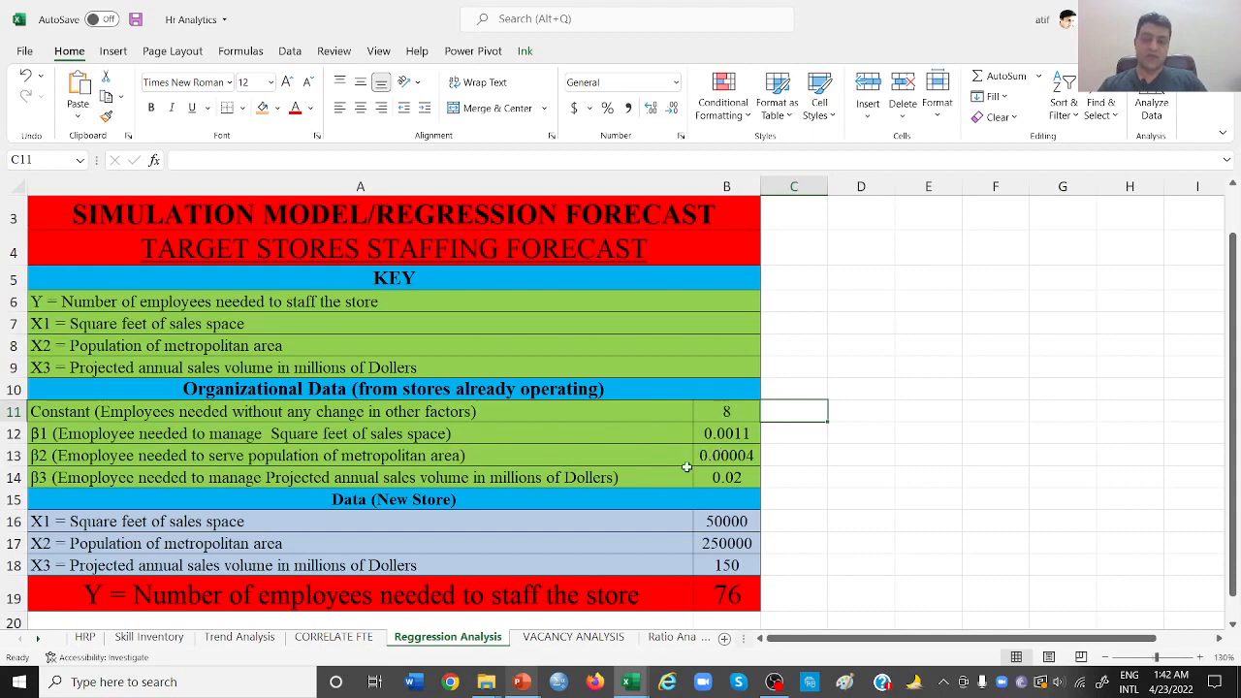
{"action": "mouse_move", "coordinate": [105, 449]}
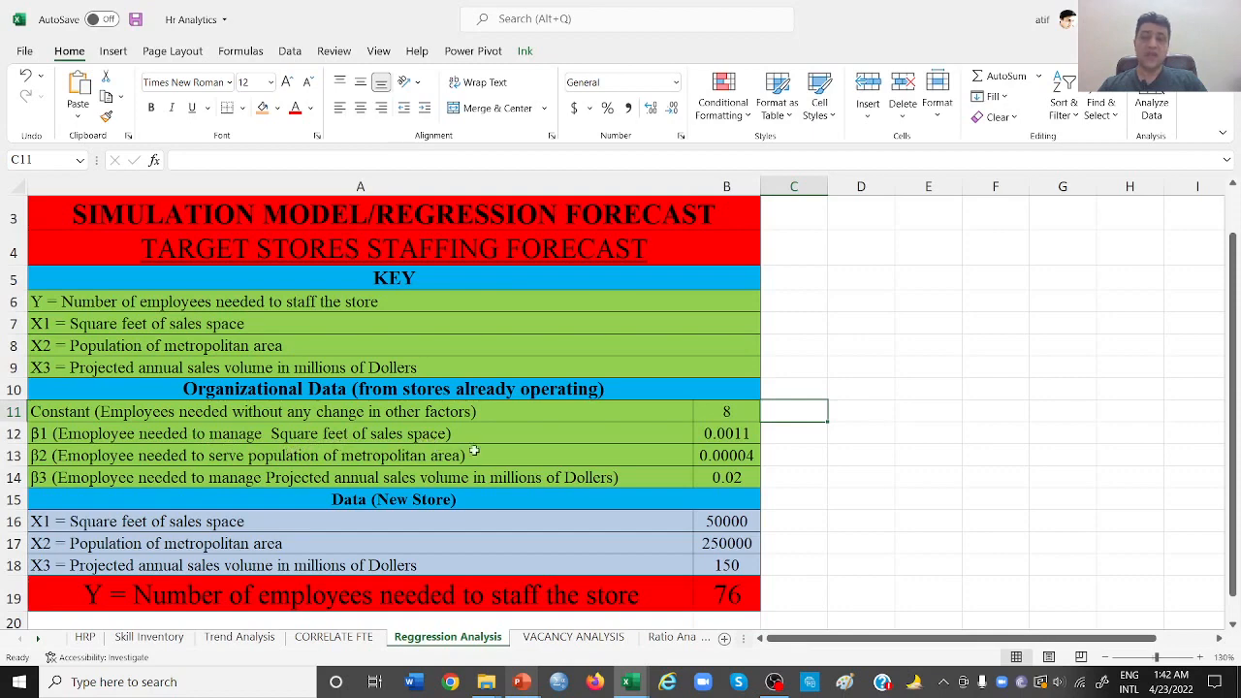
{"action": "mouse_move", "coordinate": [446, 443]}
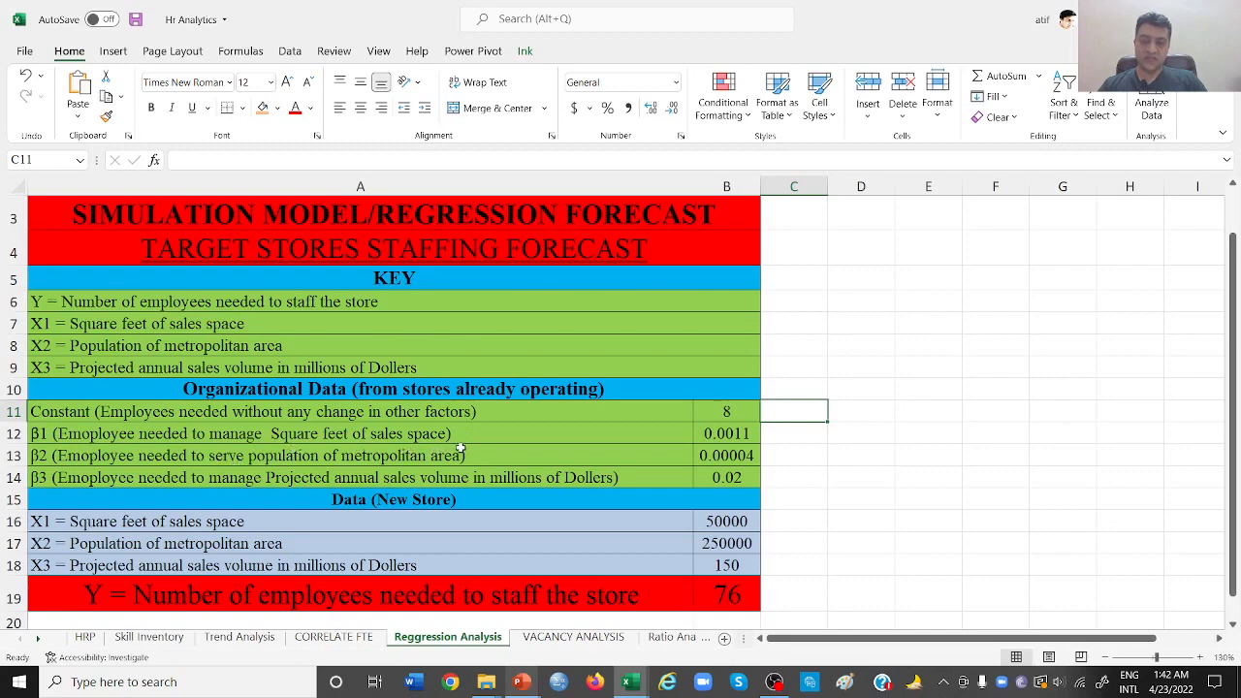
{"action": "mouse_move", "coordinate": [705, 453]}
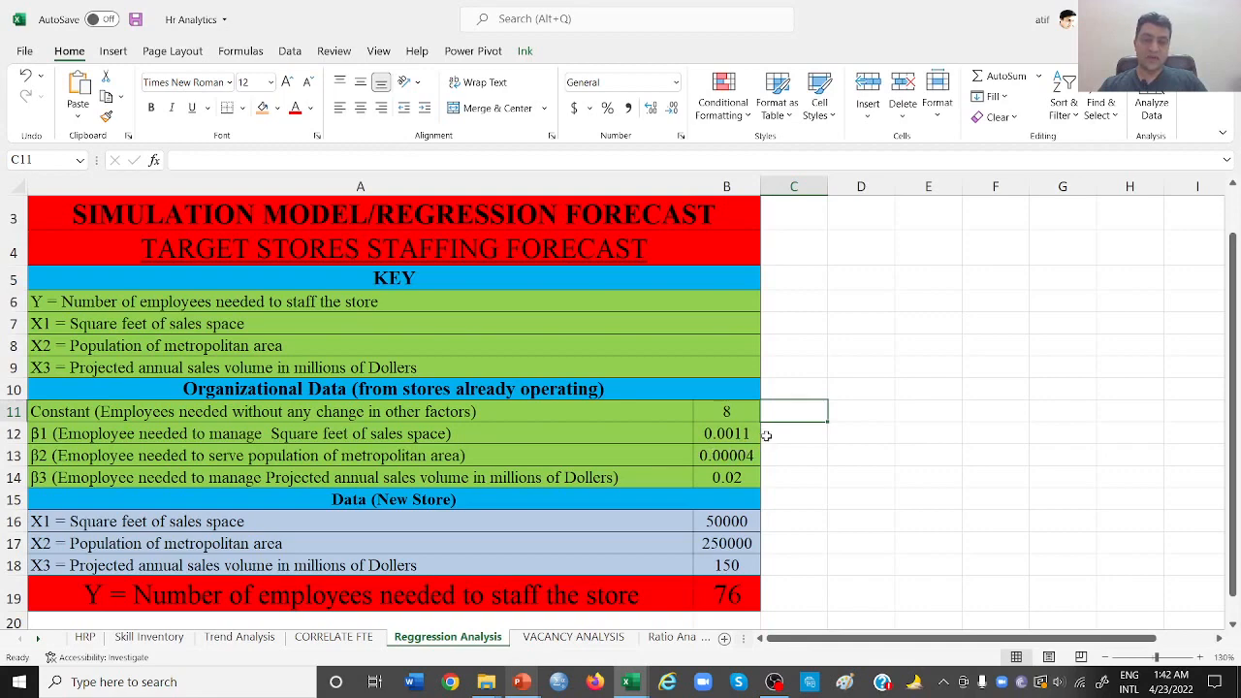
{"action": "mouse_move", "coordinate": [748, 440]}
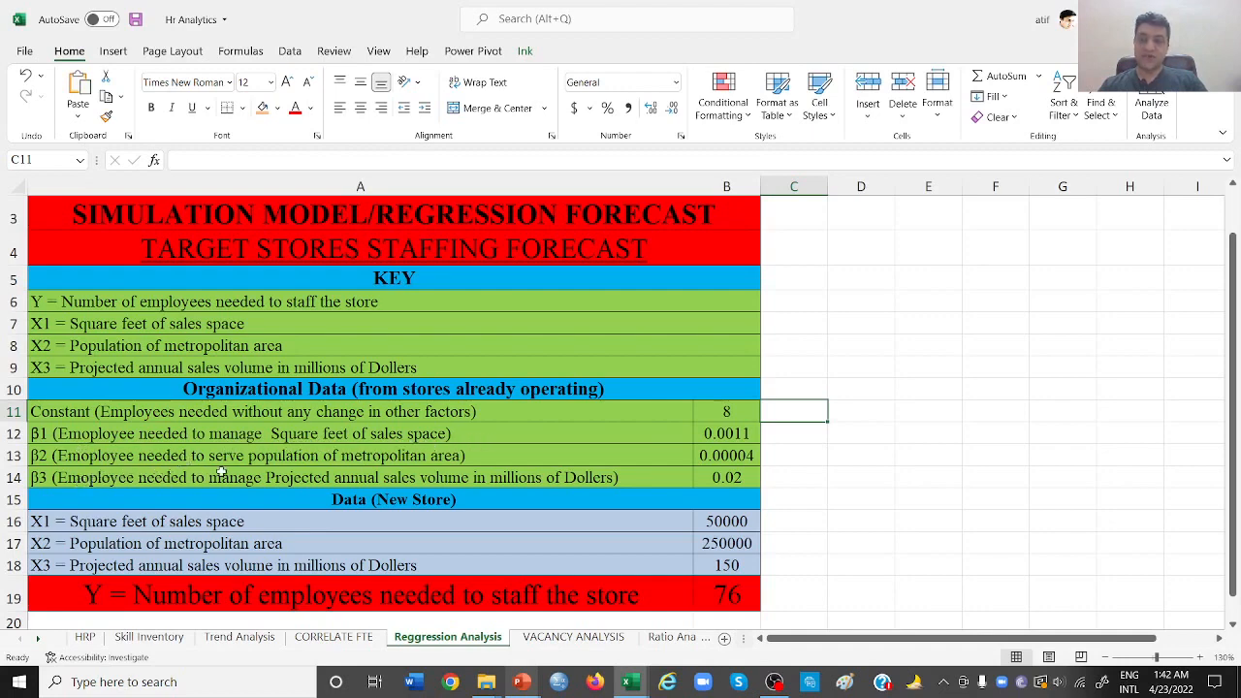
{"action": "mouse_move", "coordinate": [442, 475]}
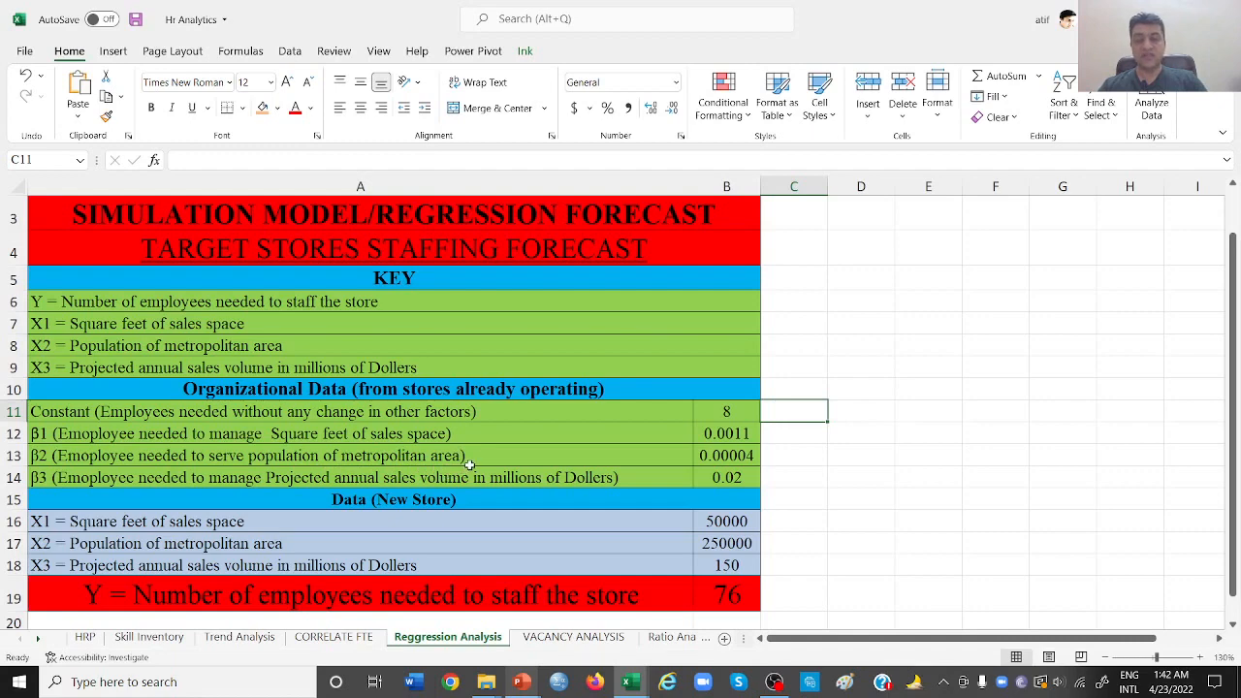
{"action": "mouse_move", "coordinate": [501, 458]}
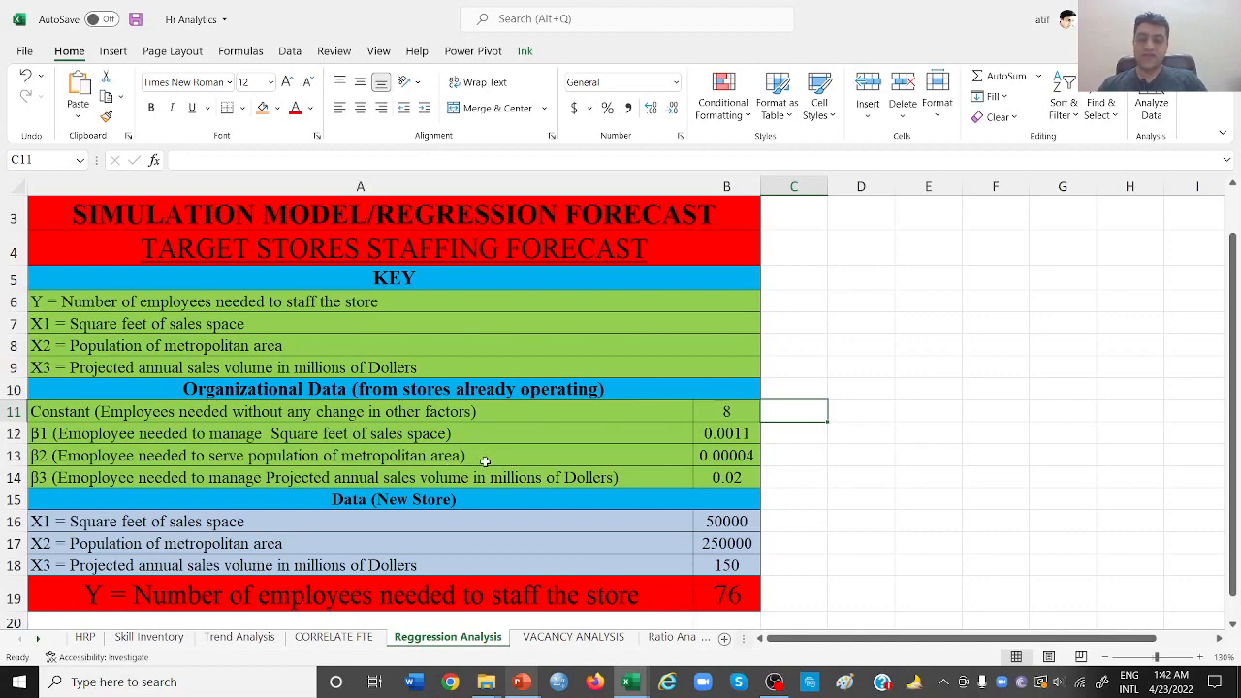
{"action": "mouse_move", "coordinate": [259, 476]}
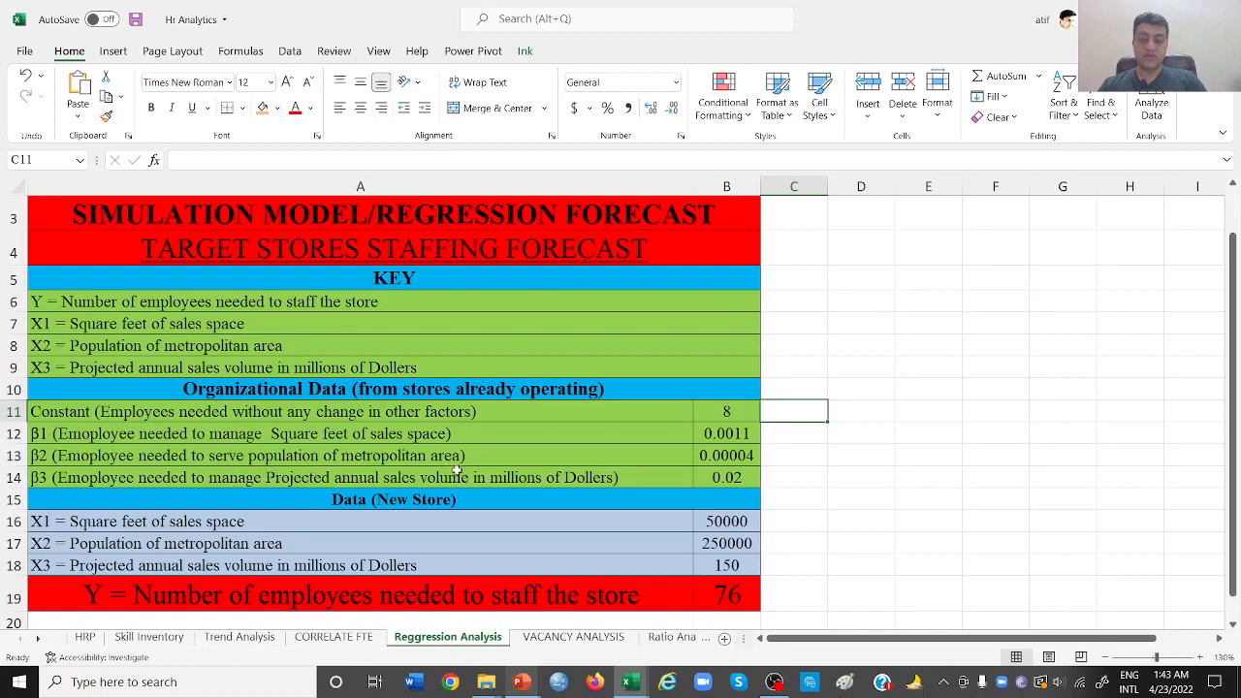
{"action": "mouse_move", "coordinate": [769, 488]}
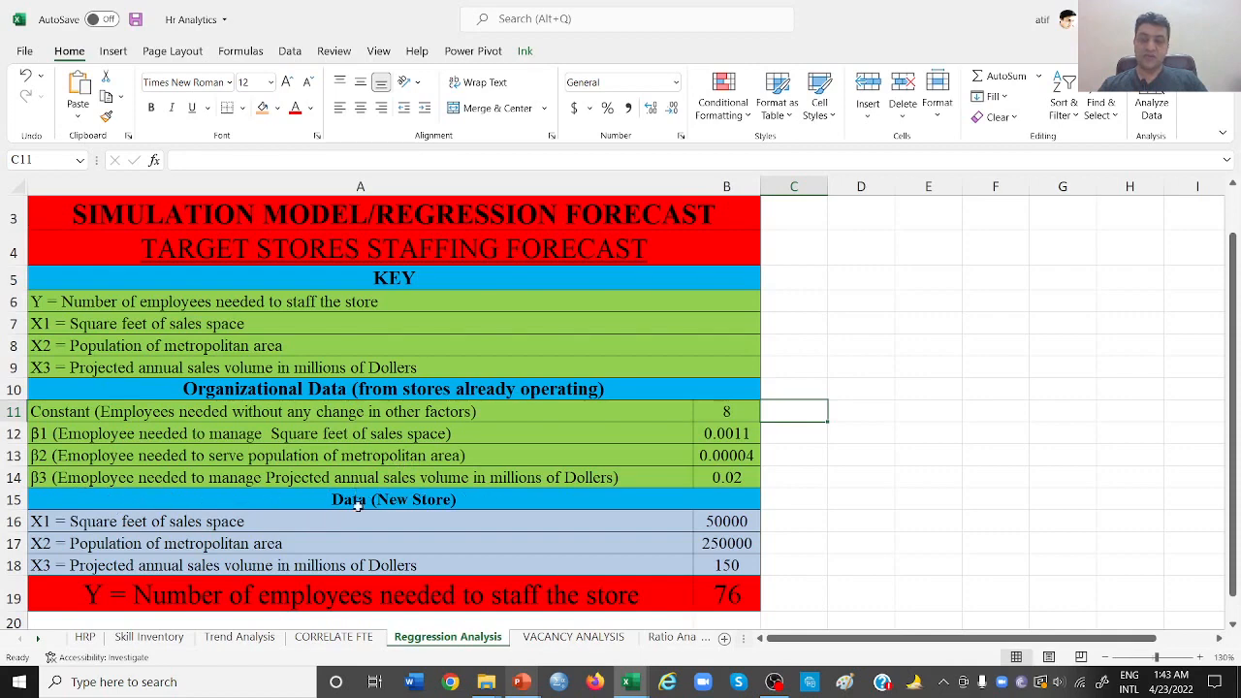
{"action": "mouse_move", "coordinate": [505, 498]}
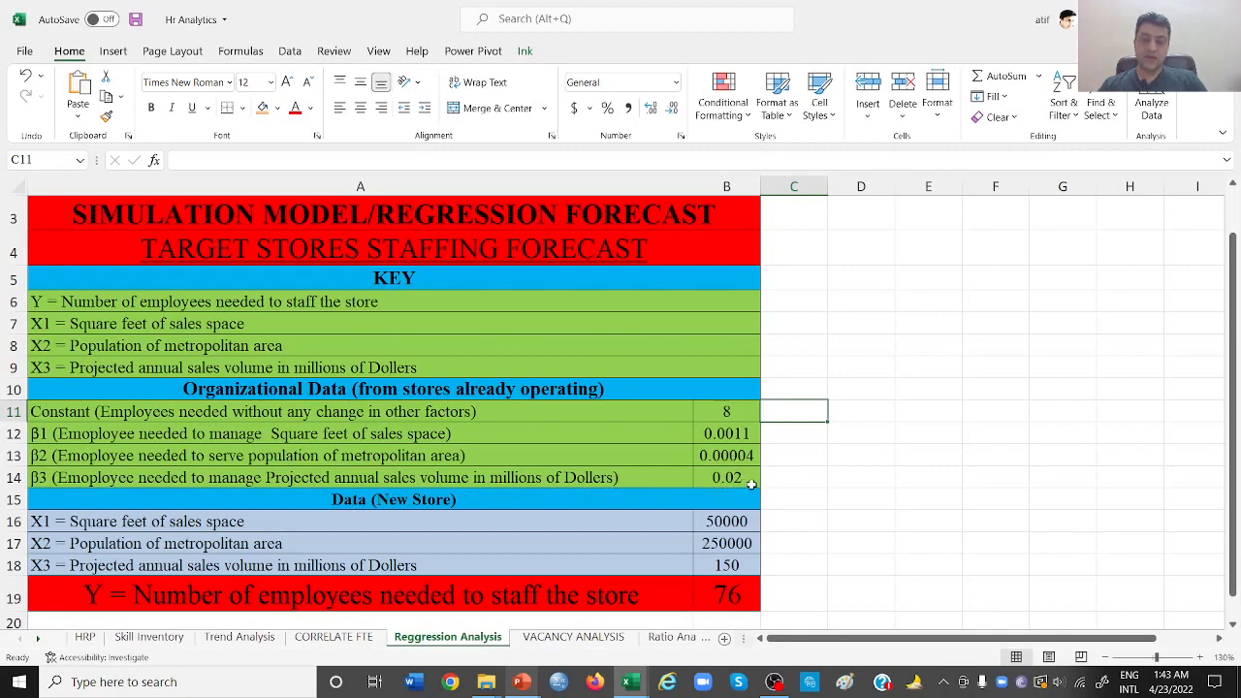
{"action": "mouse_move", "coordinate": [577, 496]}
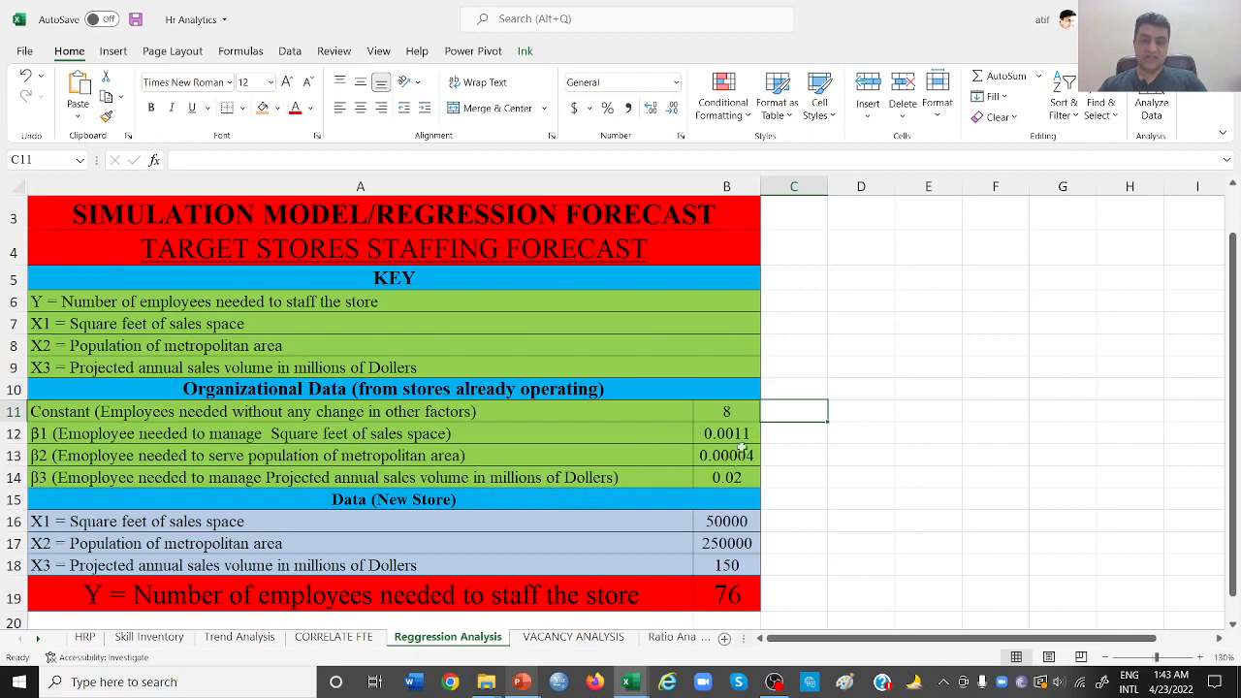
{"action": "mouse_move", "coordinate": [726, 477]}
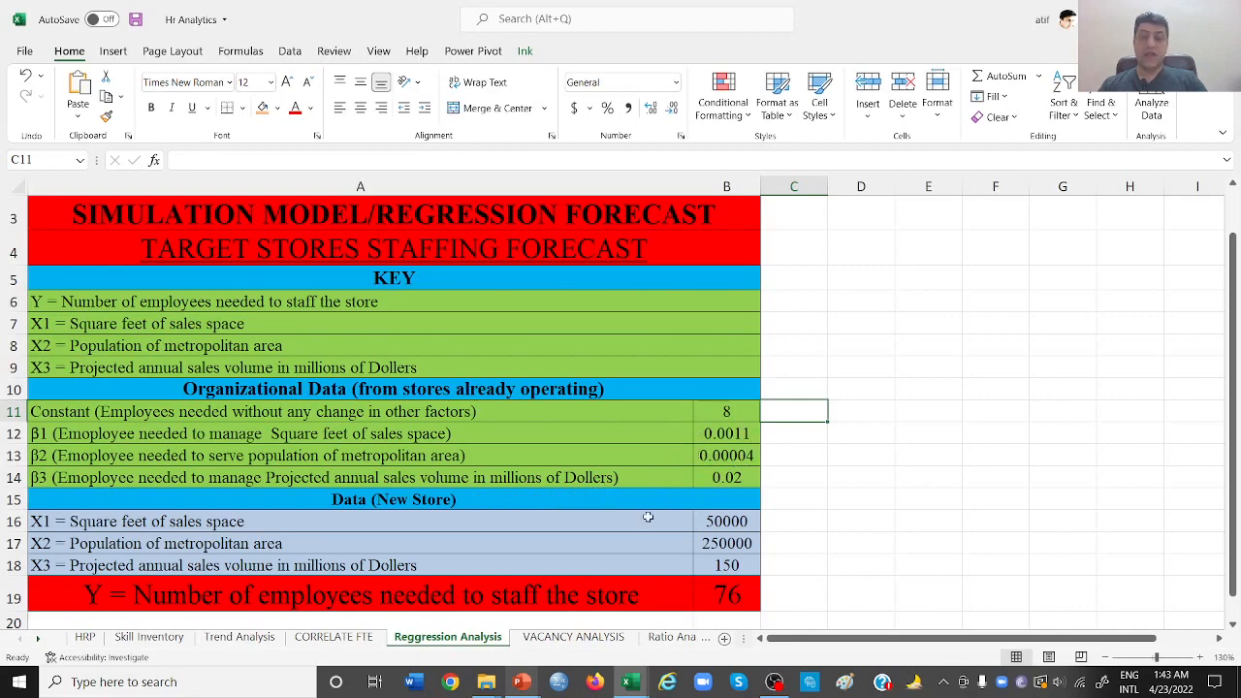
{"action": "mouse_move", "coordinate": [452, 542]}
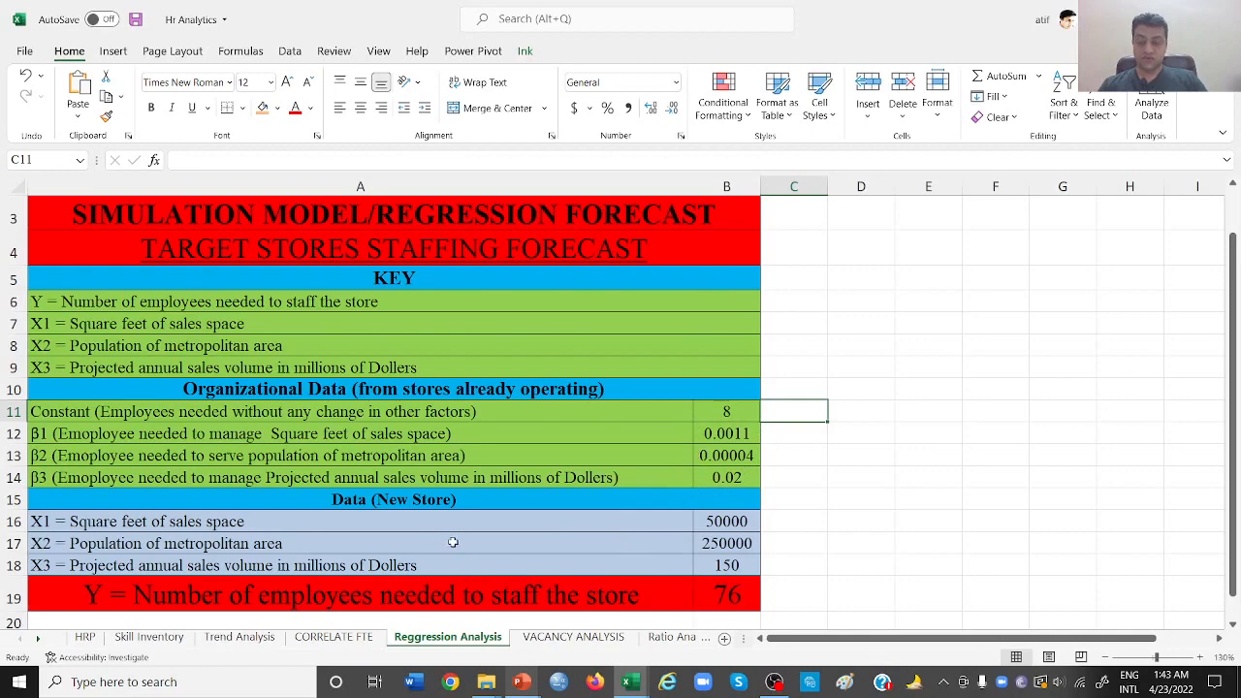
{"action": "mouse_move", "coordinate": [265, 527]}
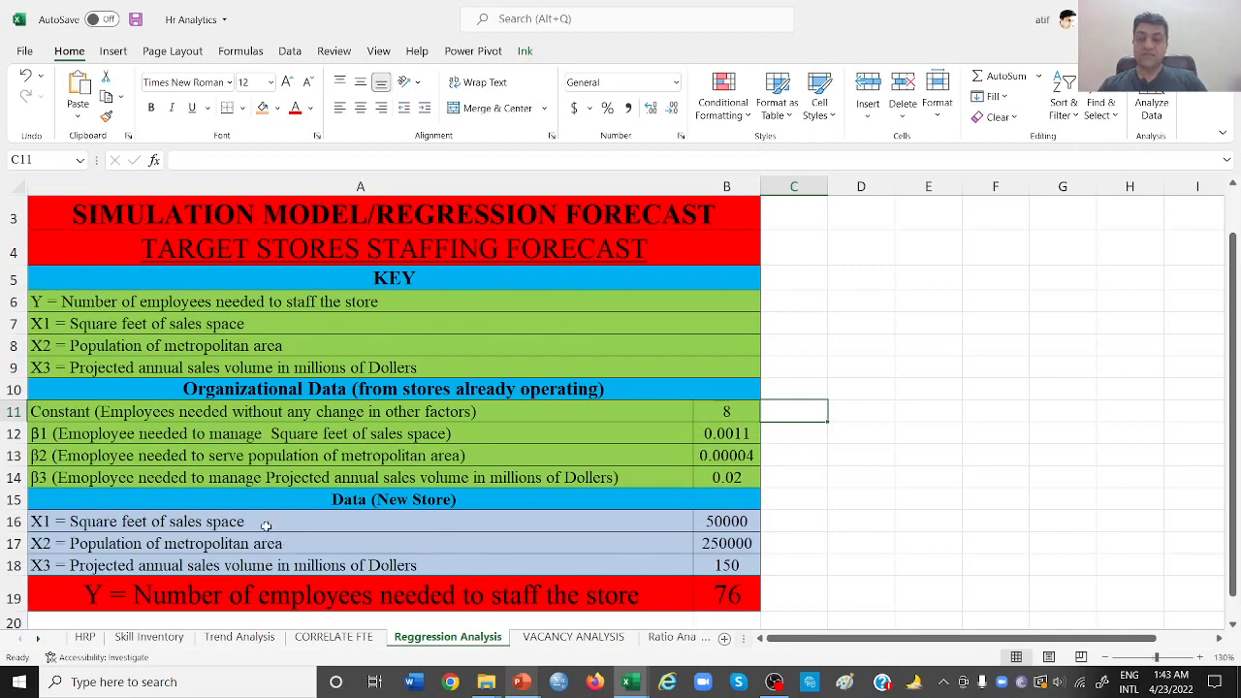
{"action": "mouse_move", "coordinate": [530, 526]}
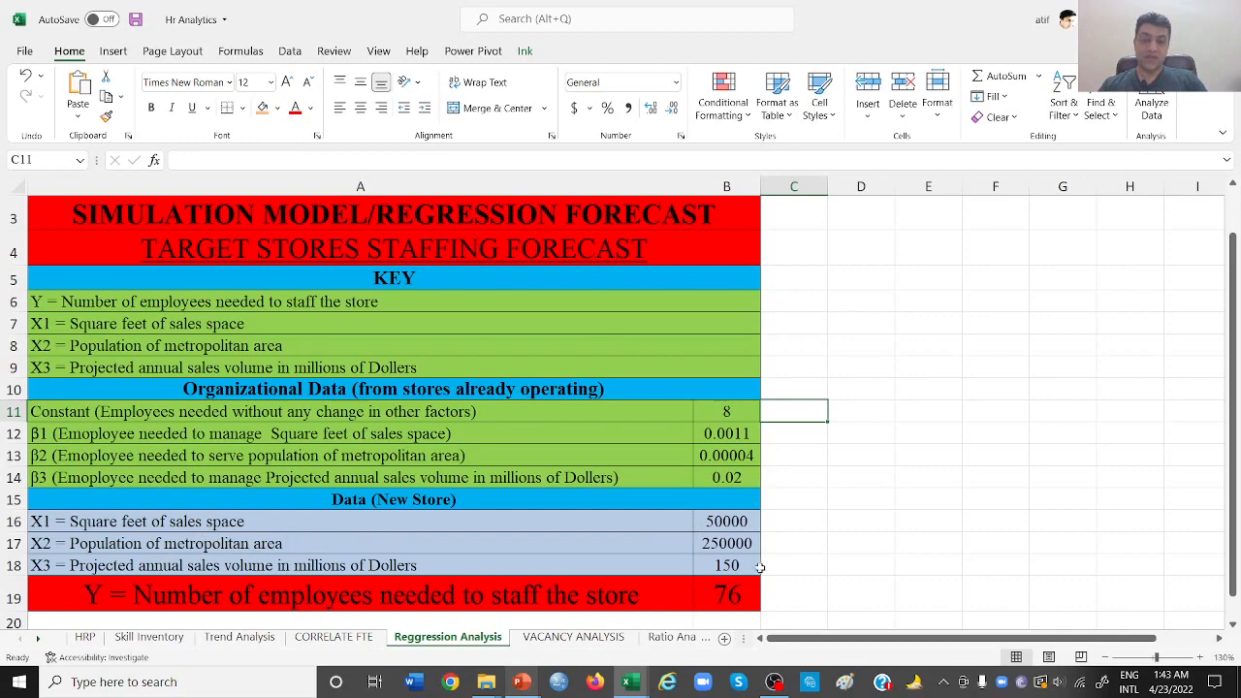
{"action": "mouse_move", "coordinate": [747, 560]}
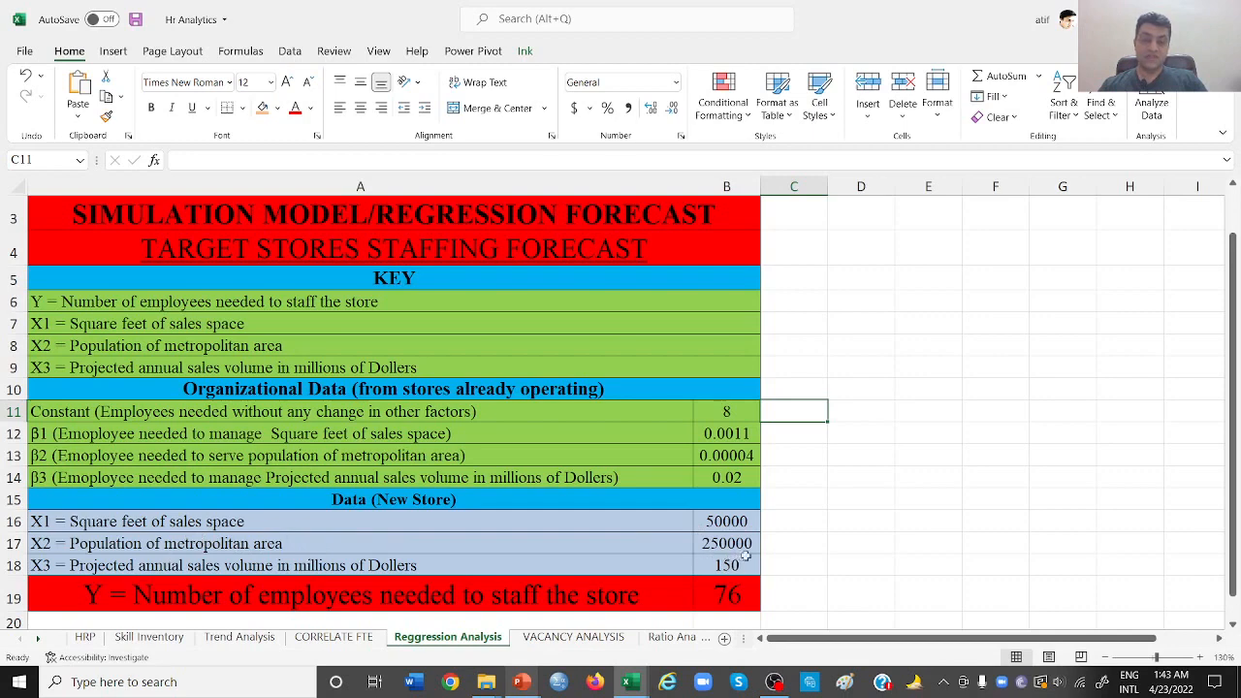
{"action": "mouse_move", "coordinate": [769, 544]}
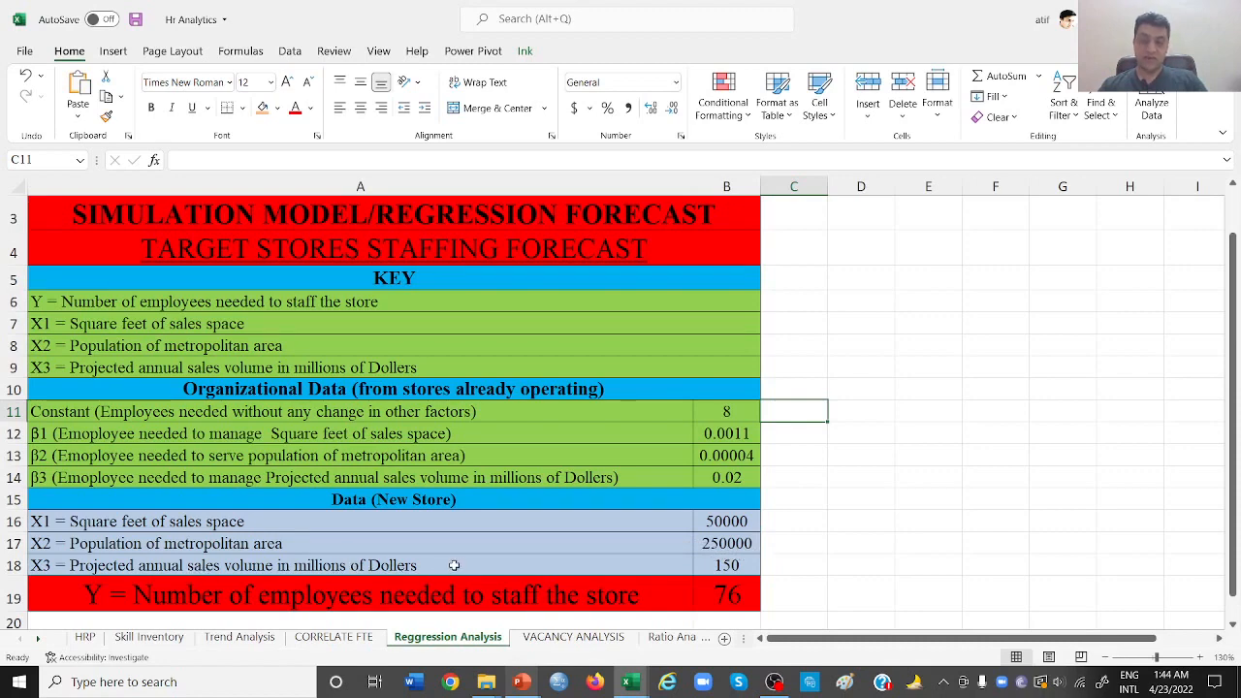
{"action": "mouse_move", "coordinate": [362, 577]}
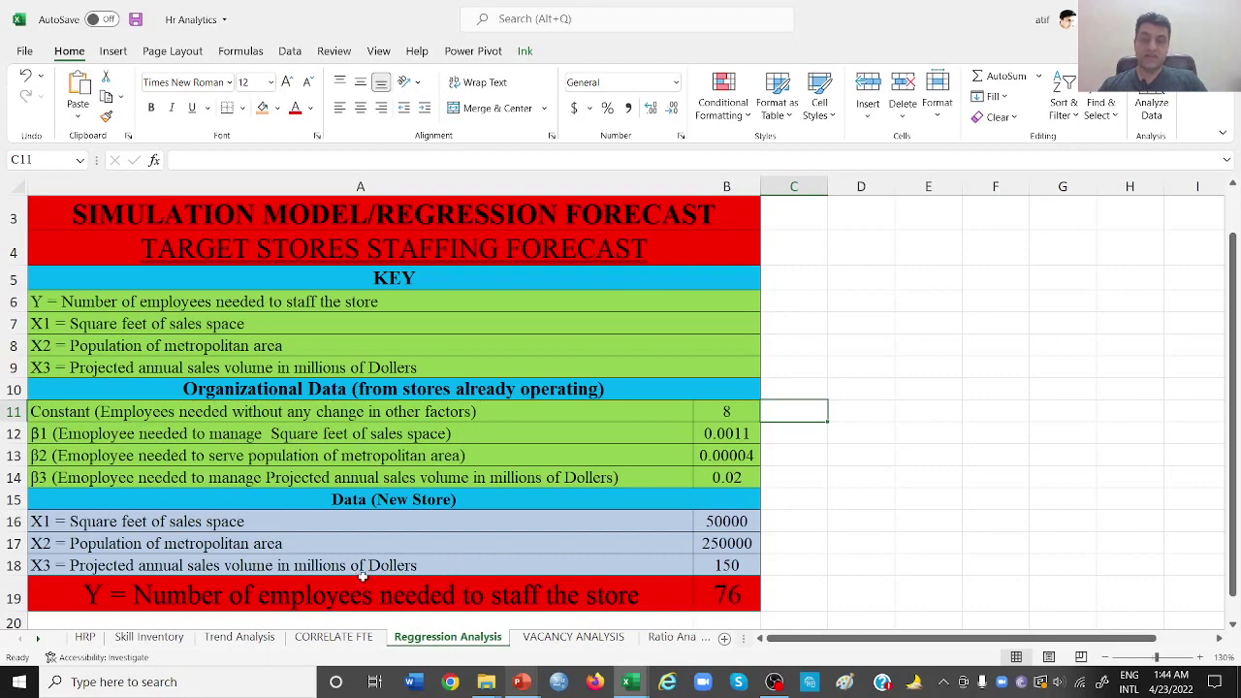
{"action": "mouse_move", "coordinate": [482, 564]}
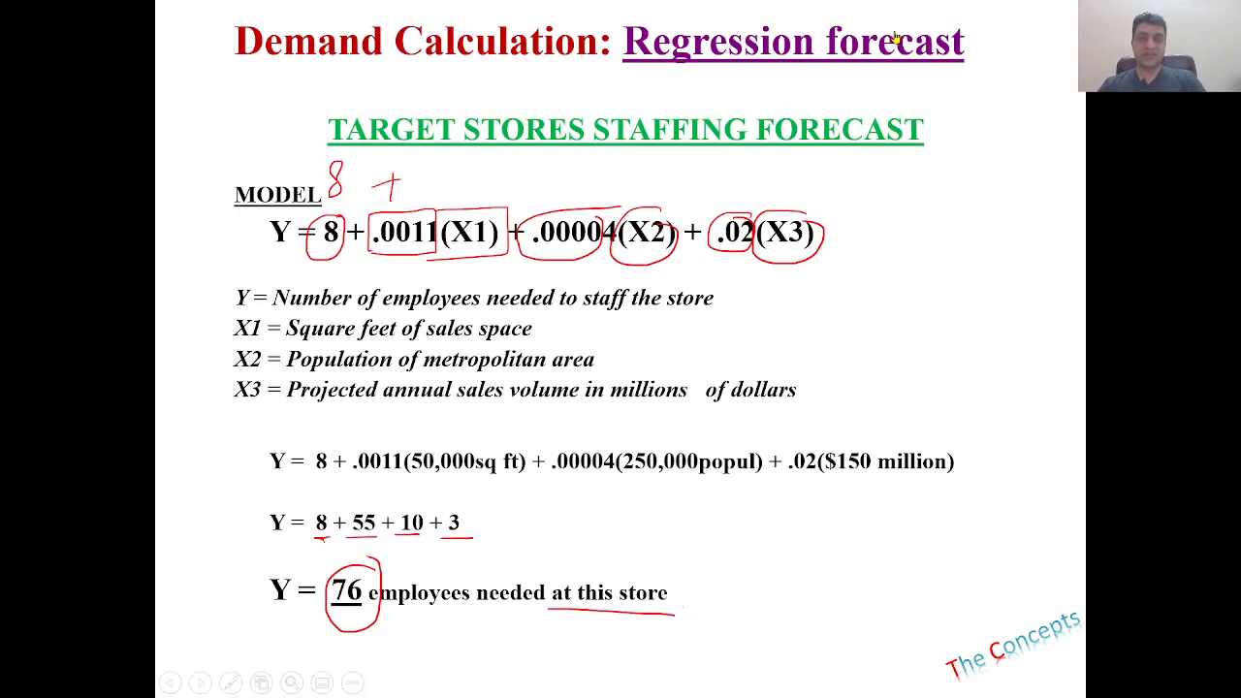
{"action": "left_click", "coordinate": [629, 681]}
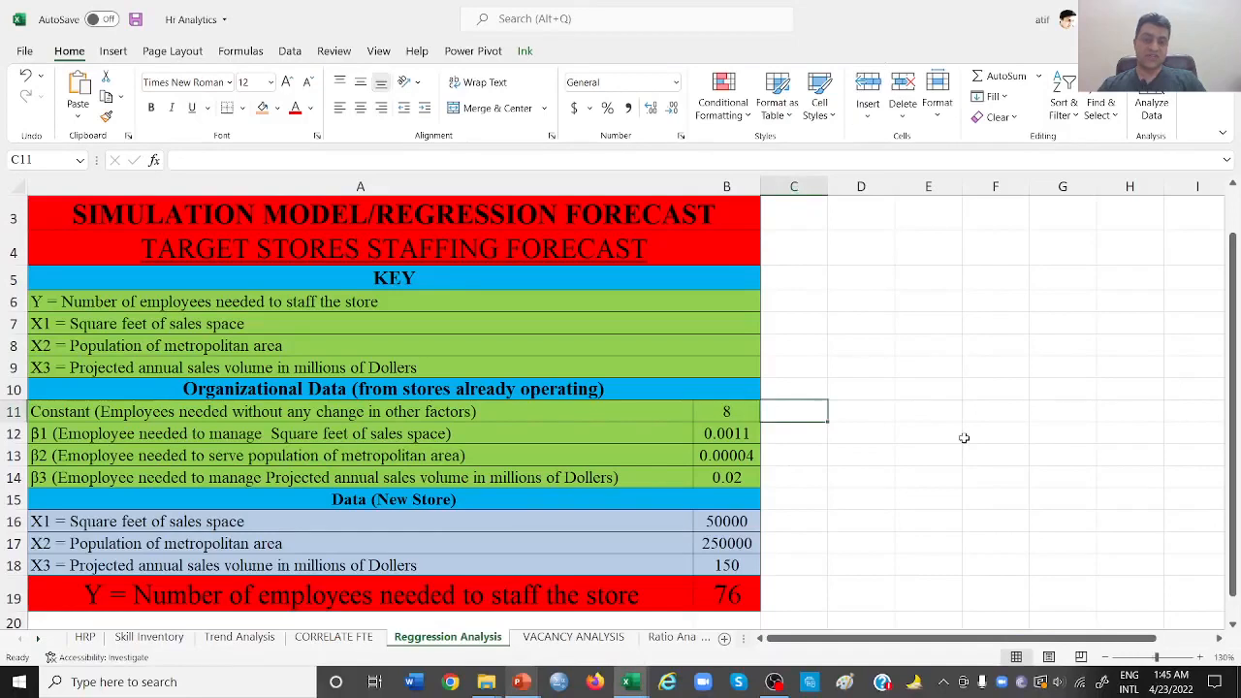
Step: Enter 70000 as the new store's square feet of sales space in cell B16
{"action": "left_click", "coordinate": [726, 521]}
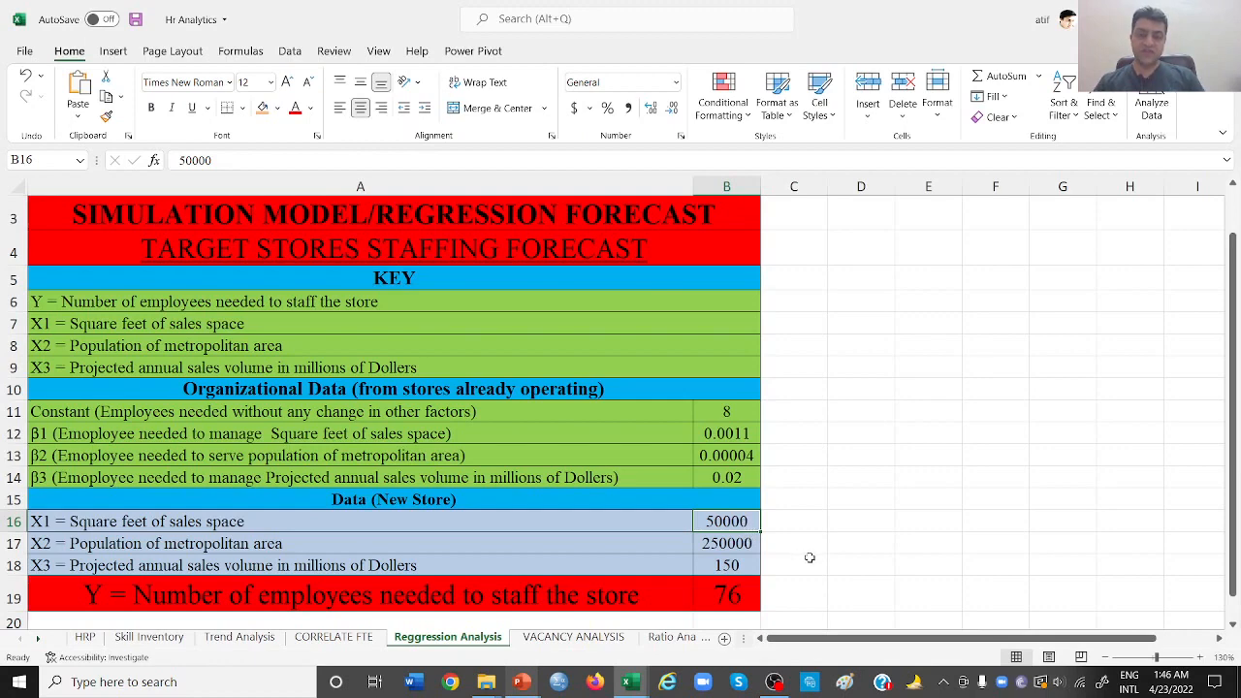
{"action": "type", "text": "7000"}
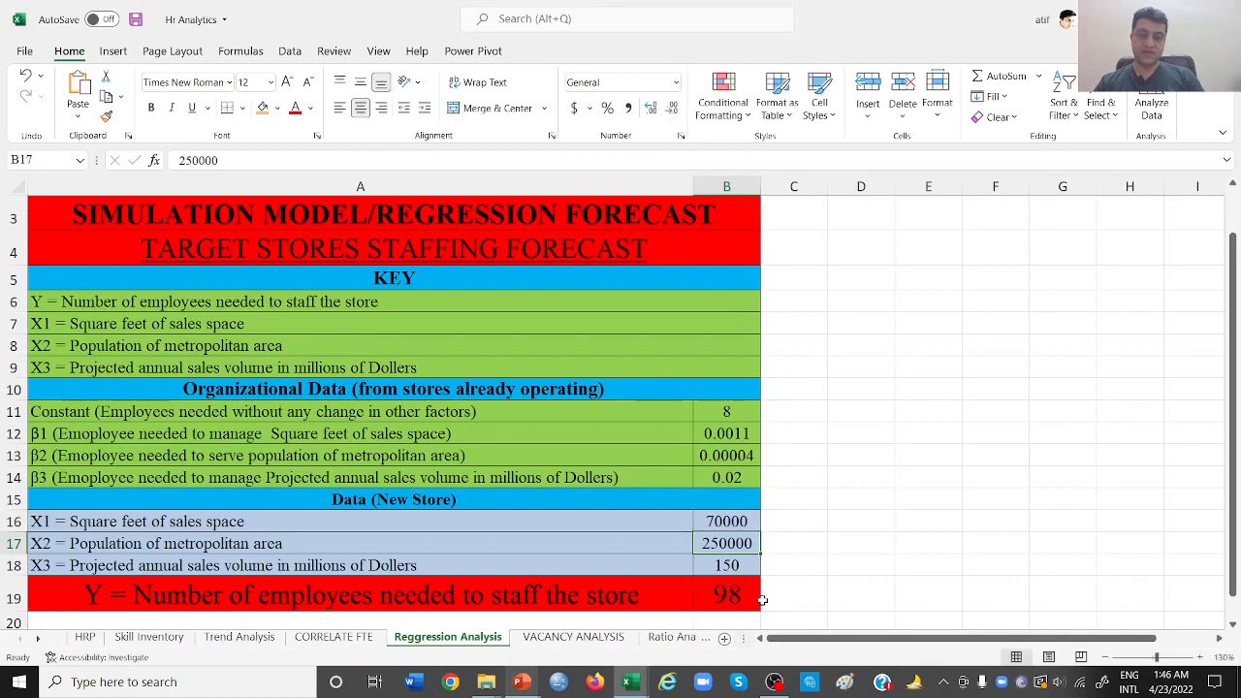
{"action": "mouse_move", "coordinate": [740, 614]}
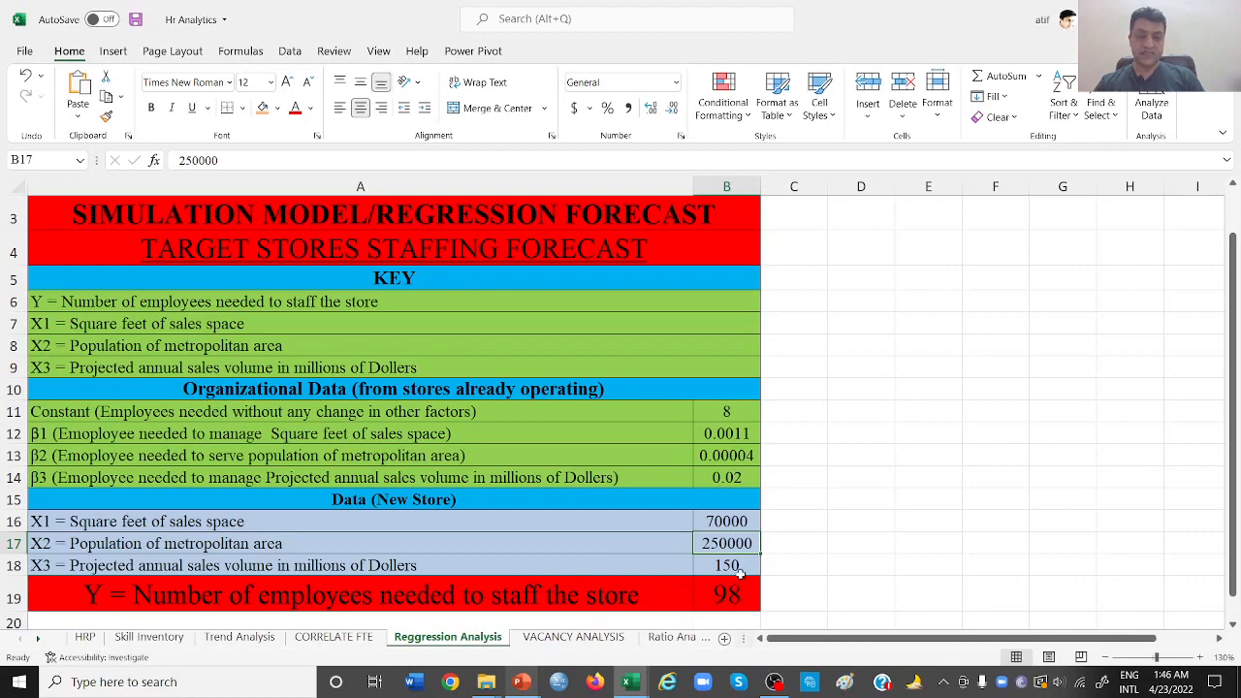
Step: Set cell B18's projected annual sales volume to 200, committing via B19
{"action": "left_click", "coordinate": [726, 565]}
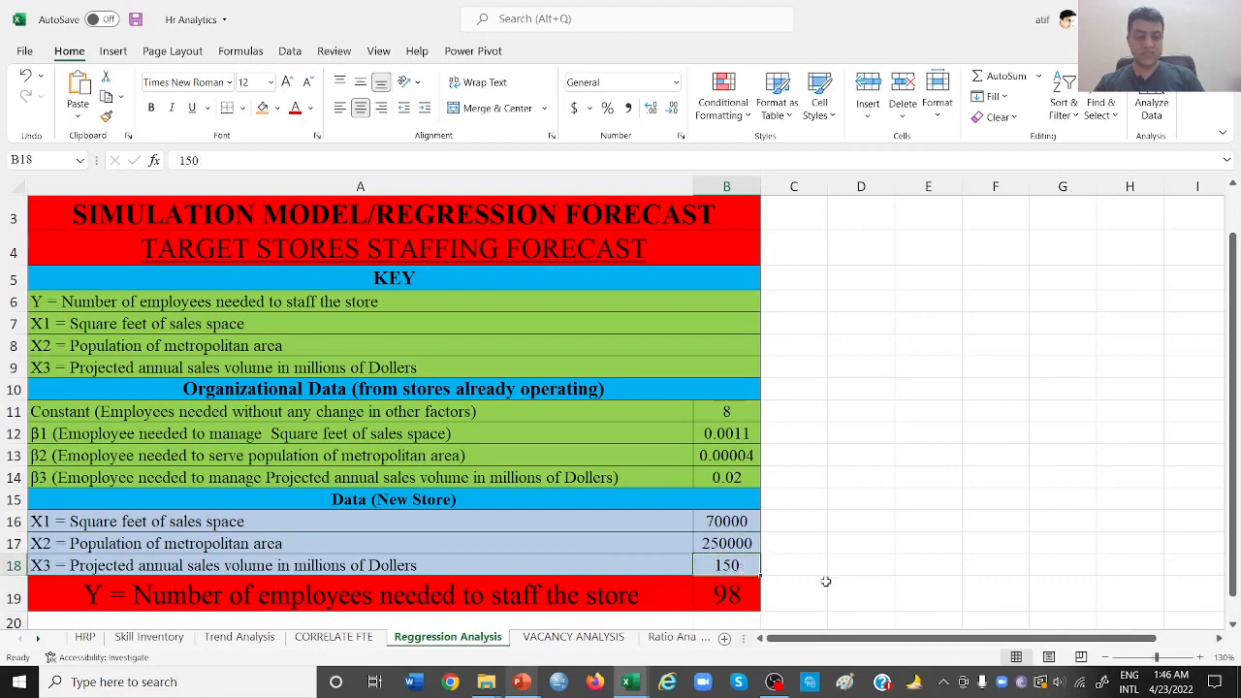
{"action": "type", "text": "200"}
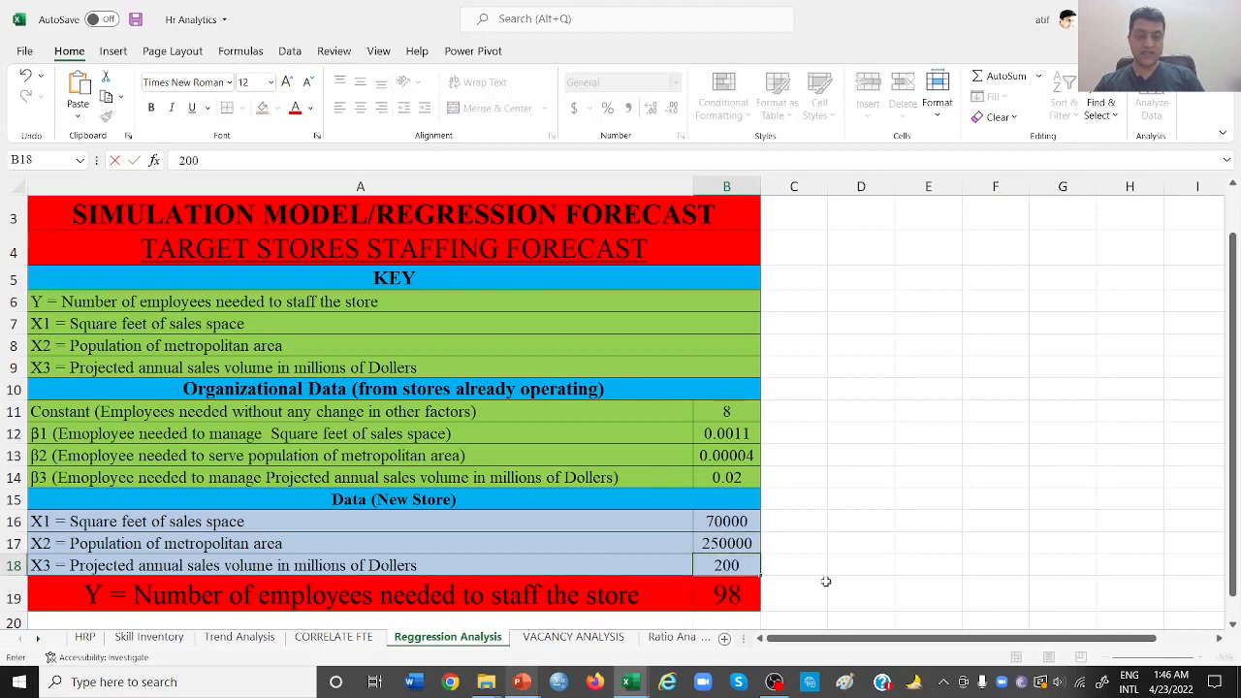
{"action": "left_click", "coordinate": [727, 592]}
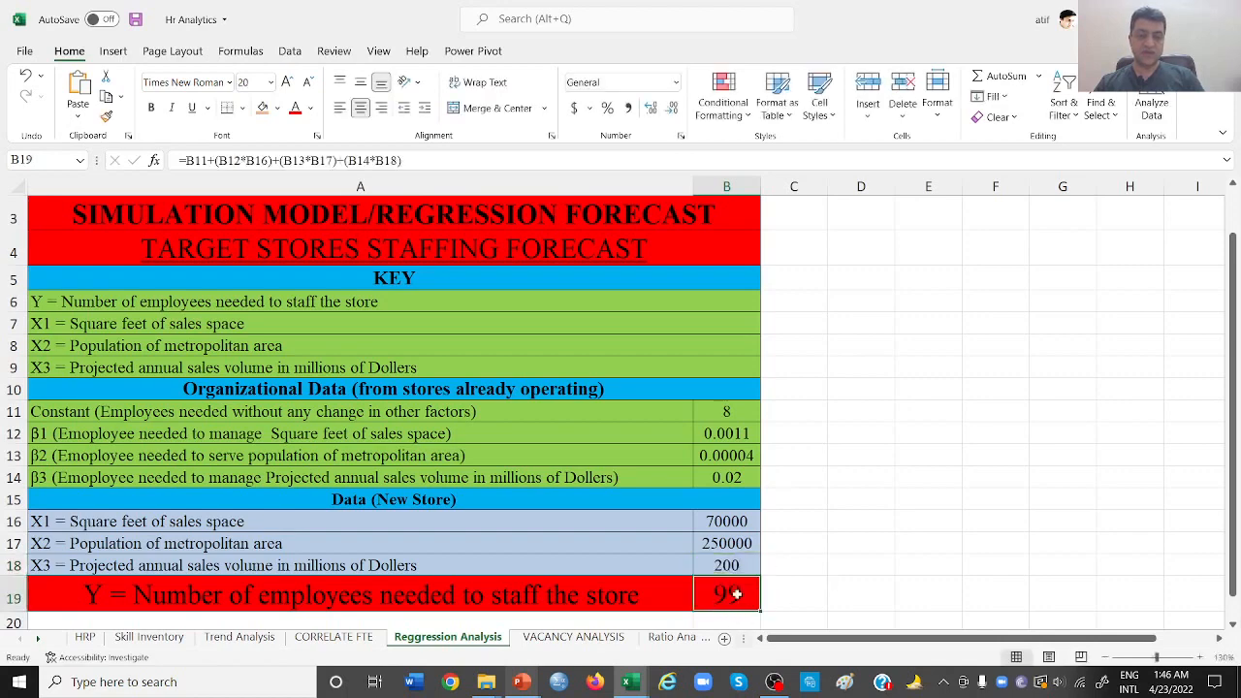